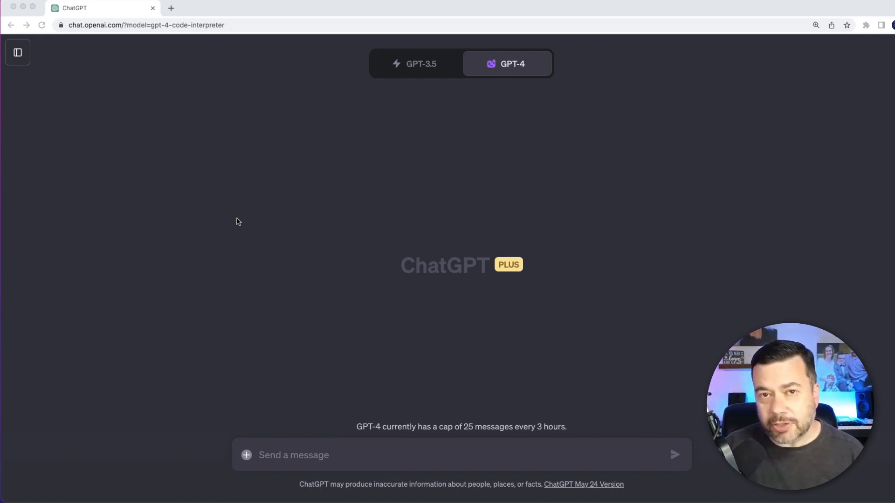
{"action": "mouse_move", "coordinate": [217, 341]}
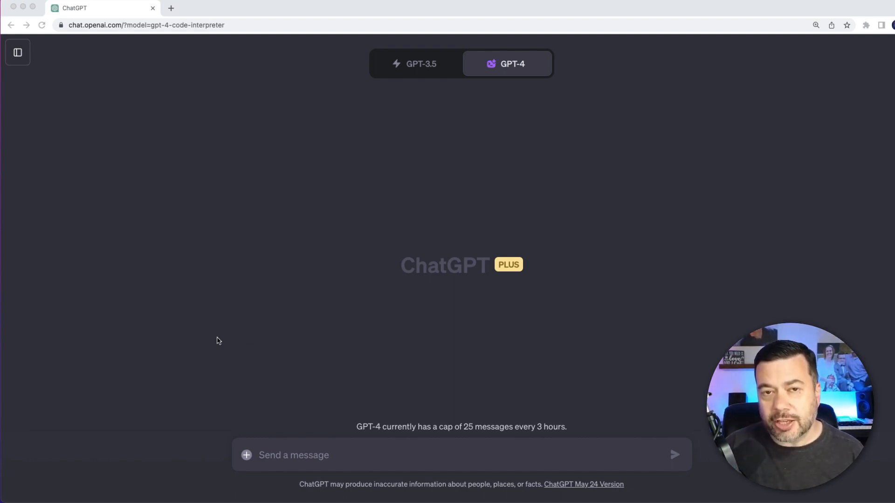
{"action": "mouse_move", "coordinate": [117, 490]}
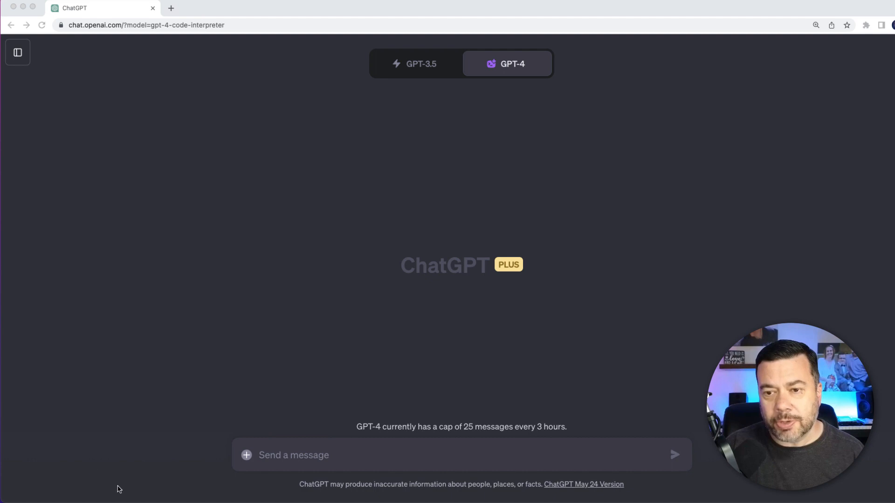
{"action": "mouse_move", "coordinate": [304, 325]}
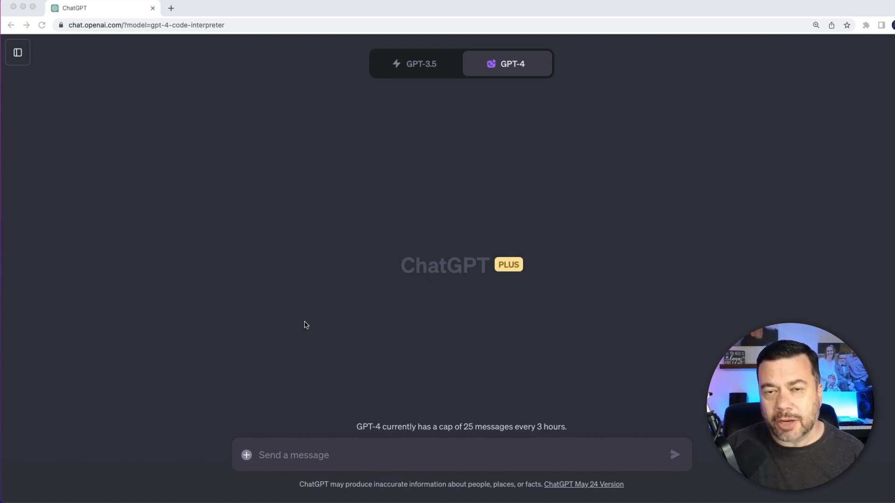
{"action": "mouse_move", "coordinate": [295, 327]}
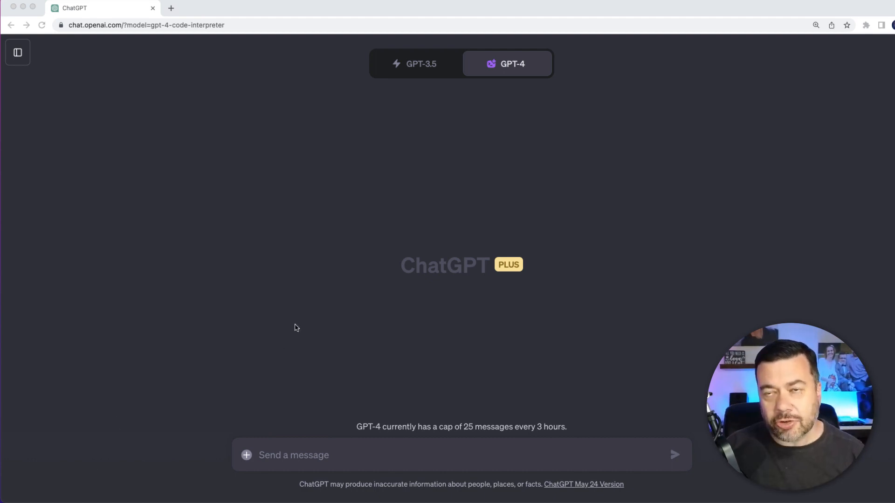
{"action": "mouse_move", "coordinate": [307, 235]}
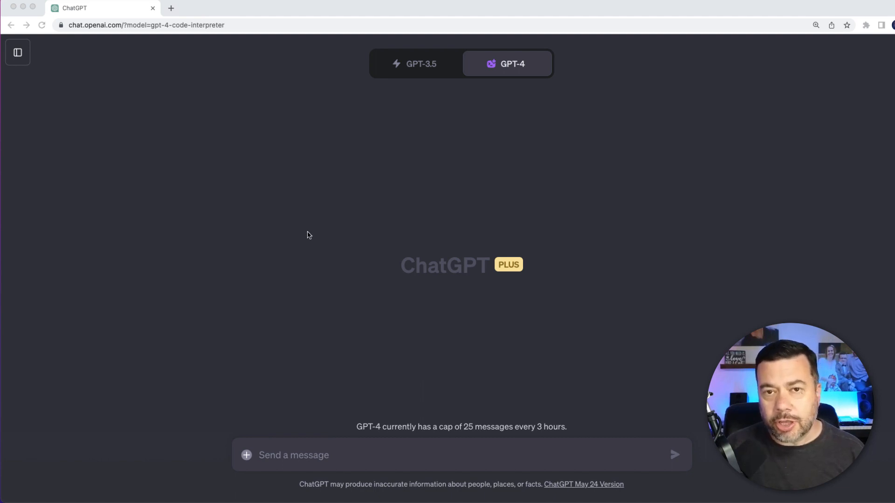
{"action": "mouse_move", "coordinate": [311, 220]}
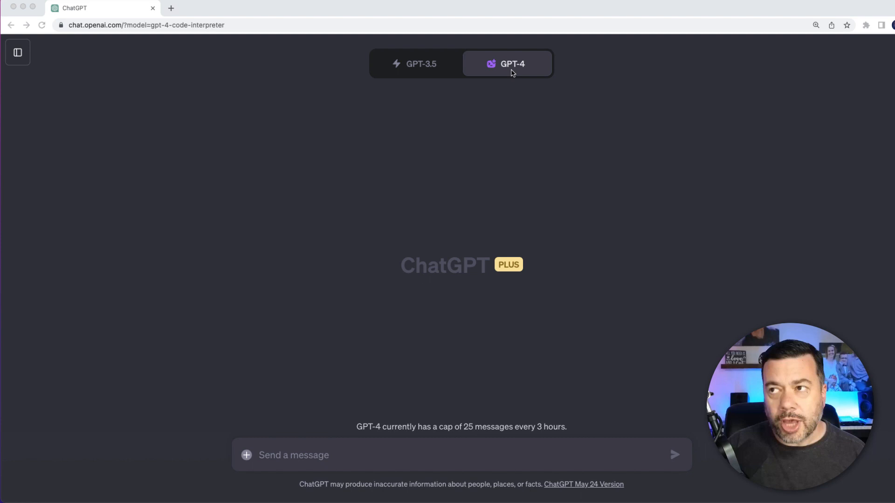
Step: Keep GPT-4 Code Interpreter as the chat mode
{"action": "left_click", "coordinate": [507, 63]}
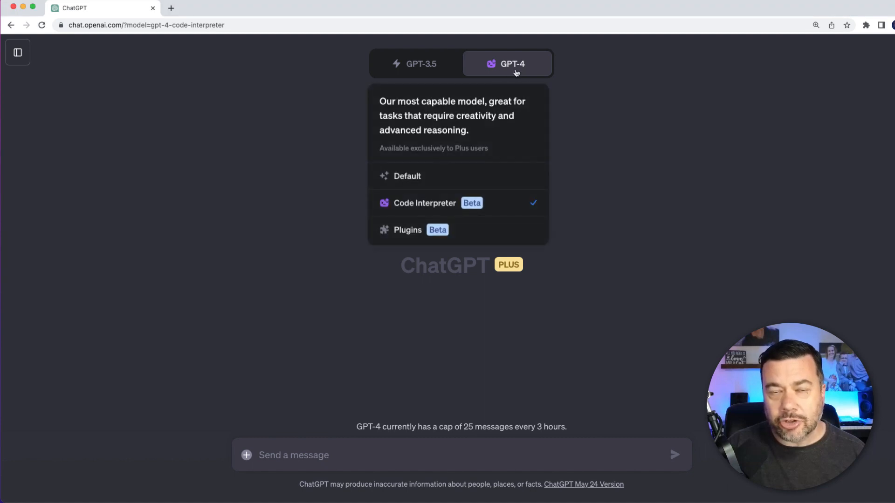
{"action": "mouse_move", "coordinate": [527, 207]}
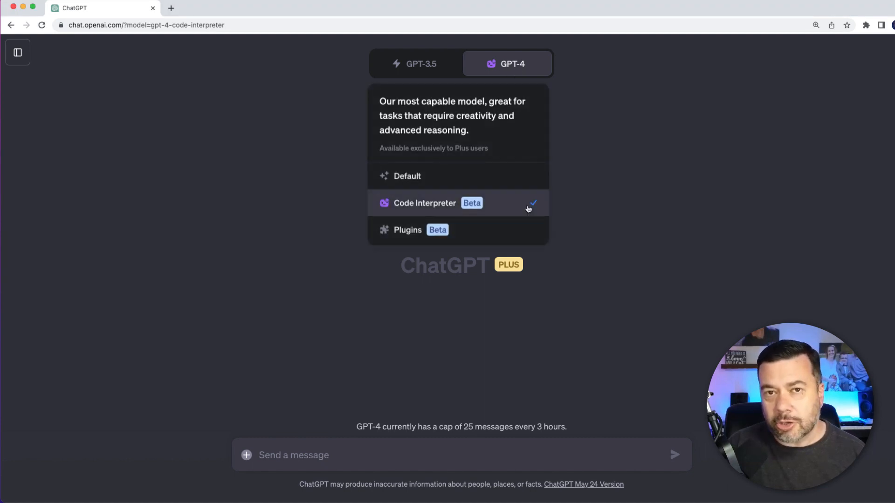
{"action": "left_click", "coordinate": [360, 341]}
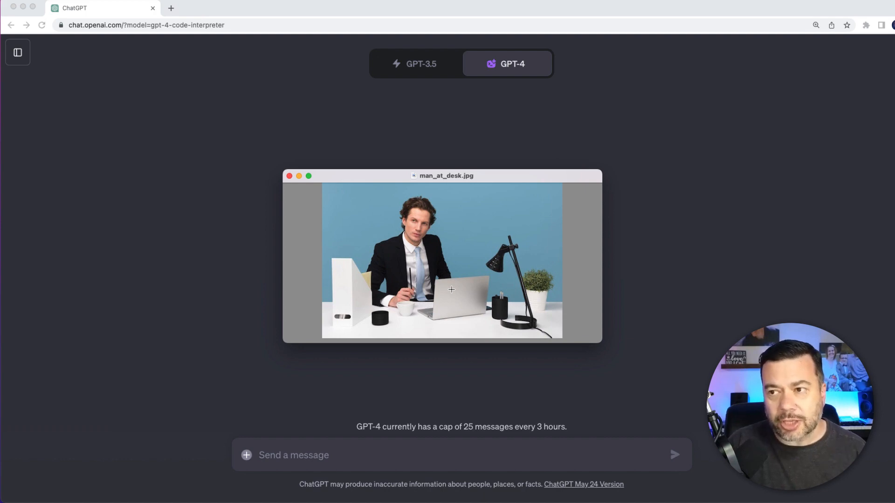
{"action": "mouse_move", "coordinate": [443, 285]}
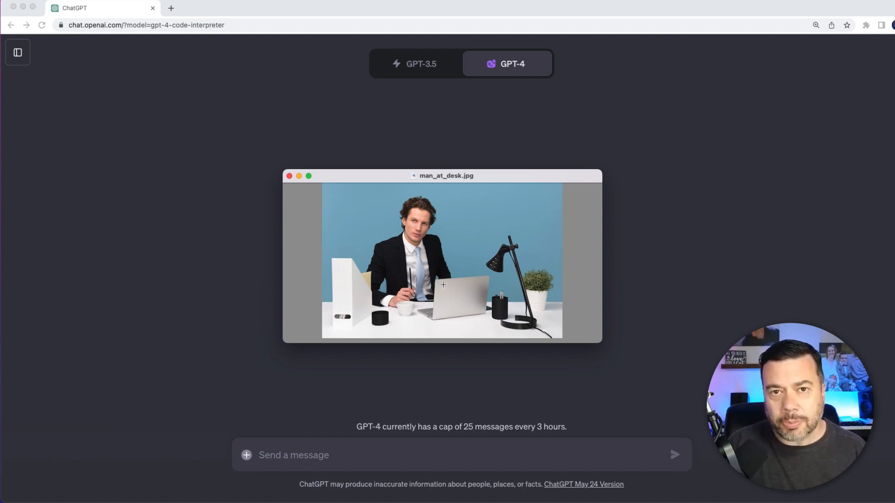
{"action": "mouse_move", "coordinate": [467, 274]}
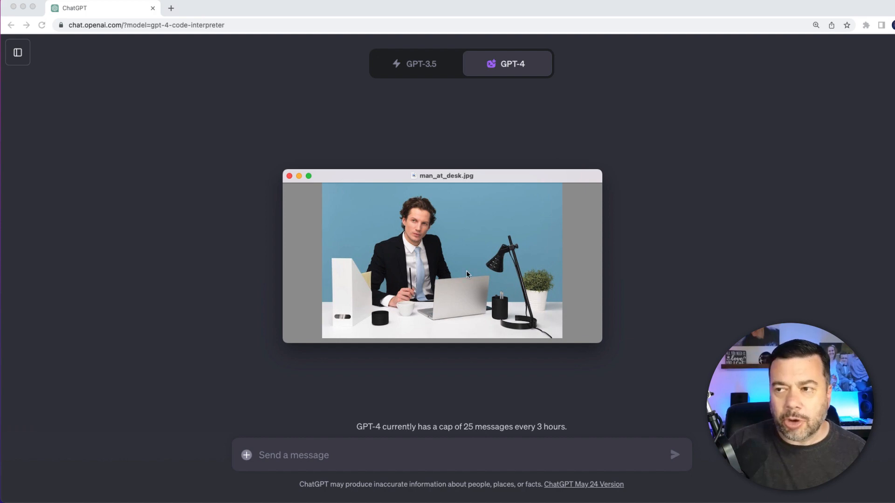
{"action": "mouse_move", "coordinate": [411, 233]}
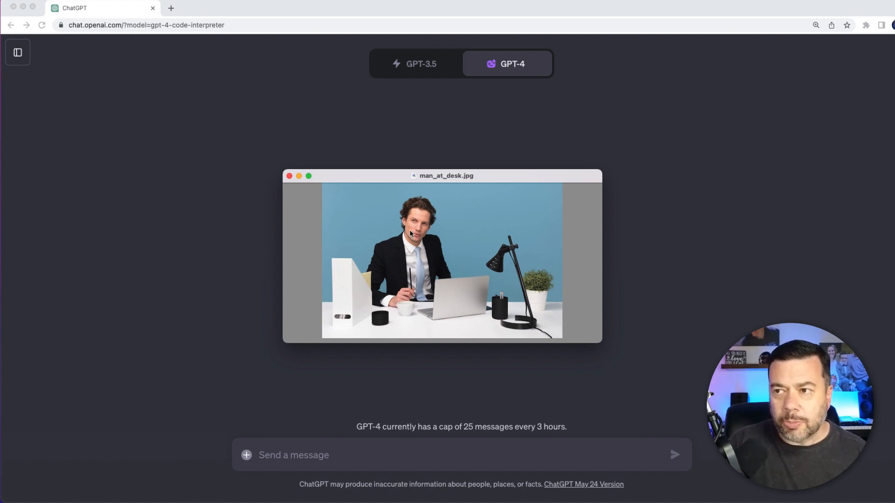
{"action": "mouse_move", "coordinate": [416, 288]}
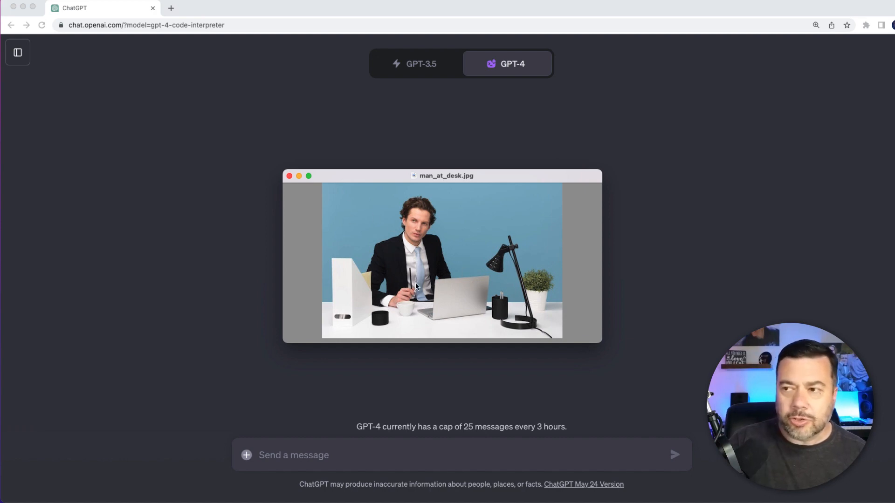
{"action": "mouse_move", "coordinate": [496, 262]}
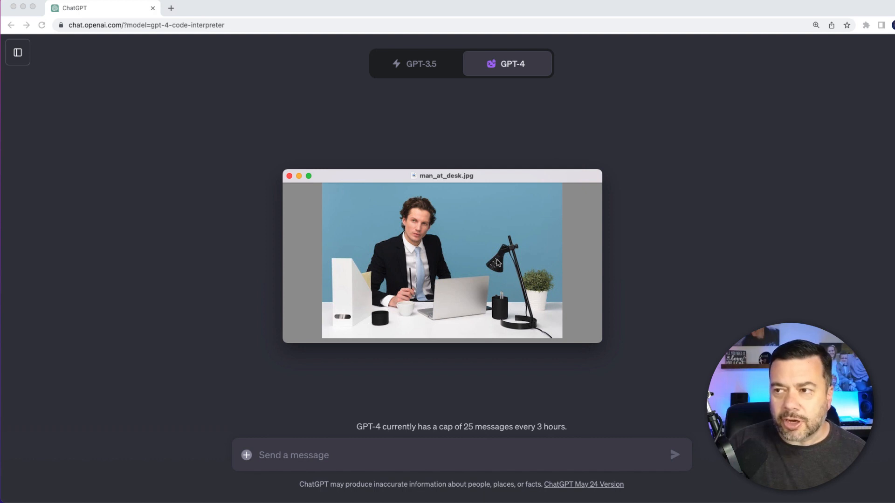
{"action": "mouse_move", "coordinate": [440, 329]}
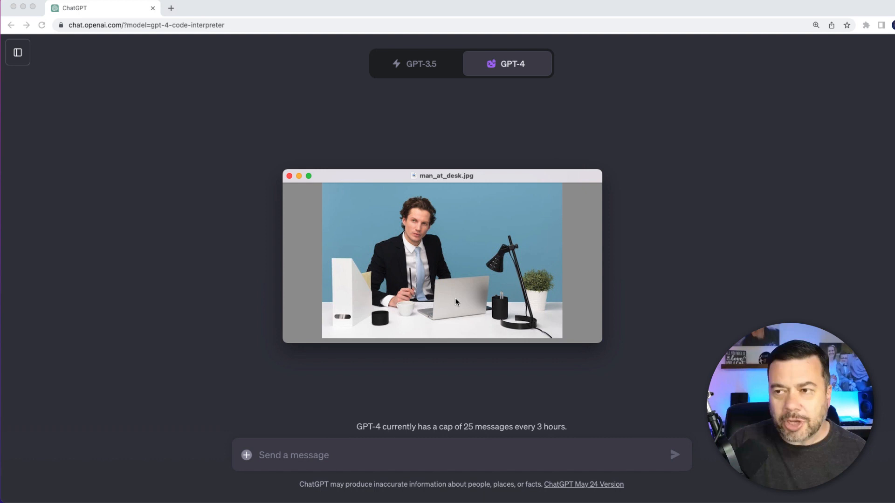
{"action": "mouse_move", "coordinate": [351, 302]}
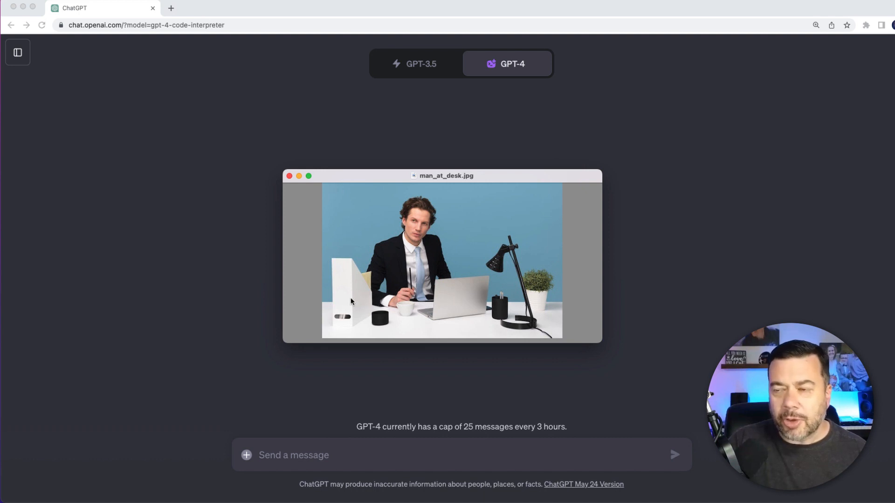
{"action": "mouse_move", "coordinate": [353, 280]}
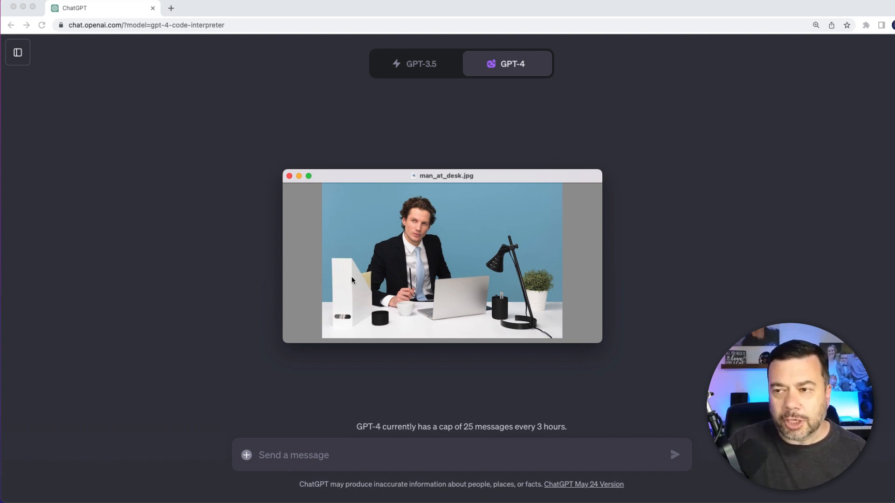
{"action": "mouse_move", "coordinate": [330, 262]}
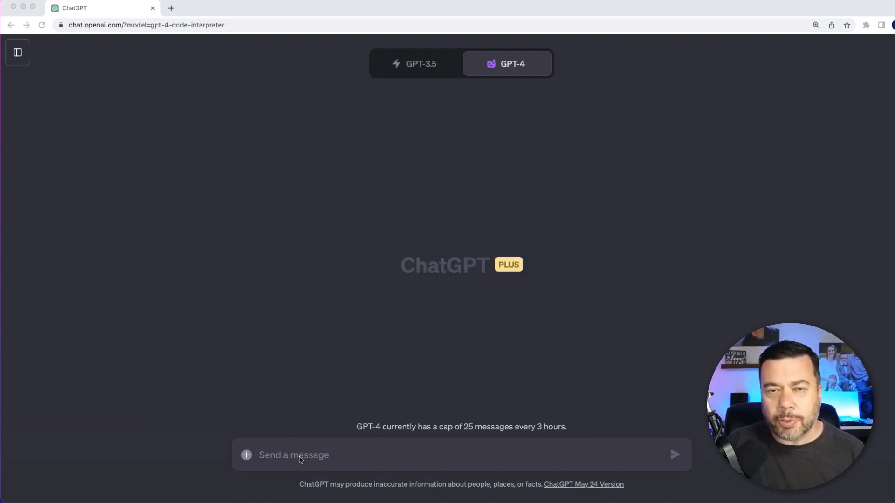
Step: Draft a request for the desk photo's main colours in hex values with swatches
{"action": "left_click", "coordinate": [246, 454]}
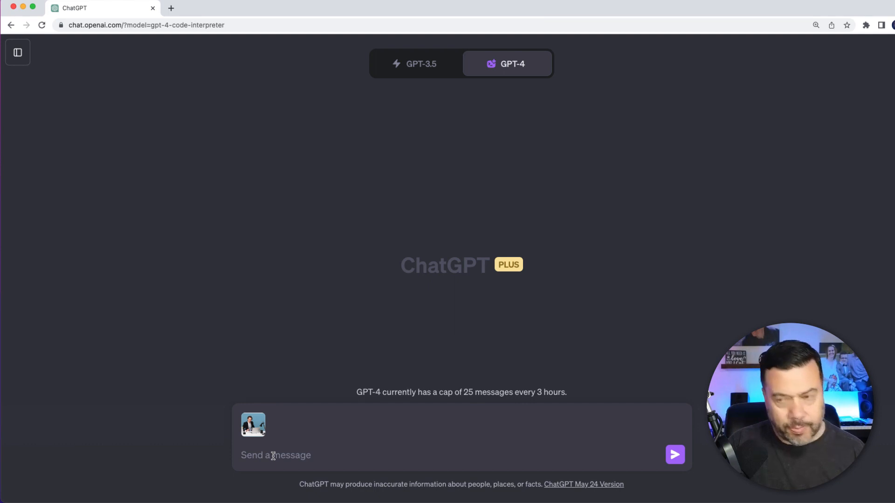
{"action": "type", "text": "Give me the main colors of the image in hexadecimal values and then provide me with a color swatch next to each hexadecimal value"}
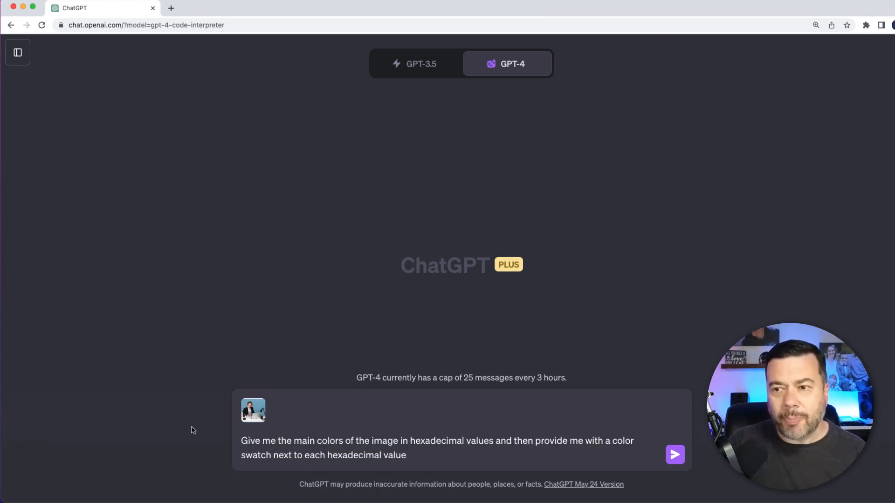
{"action": "mouse_move", "coordinate": [152, 410]}
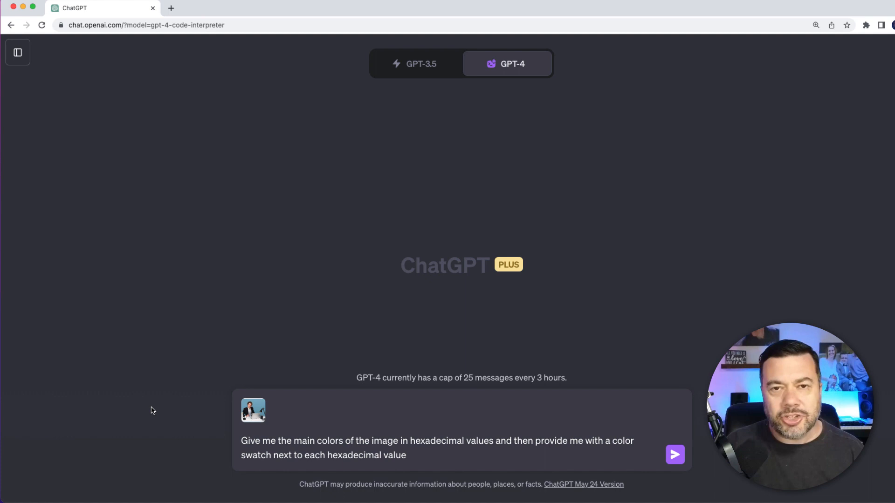
{"action": "mouse_move", "coordinate": [675, 455]}
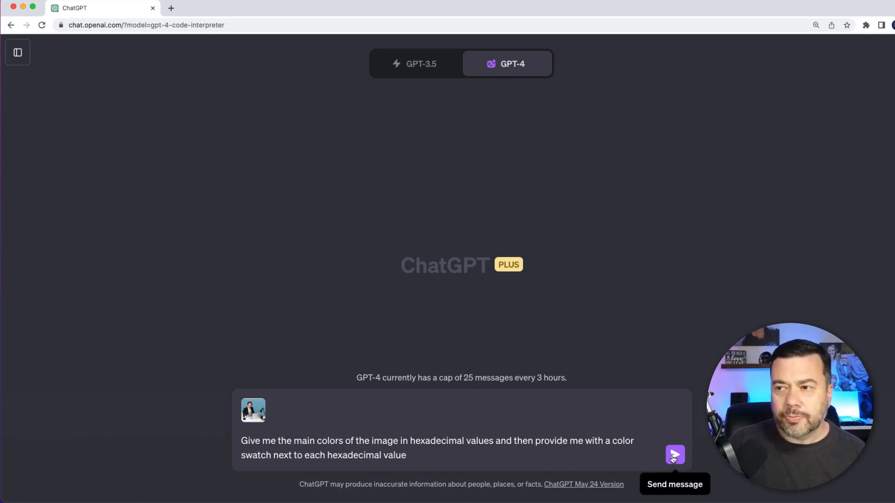
Step: Send the colour request with man_at_desk.jpg to Code Interpreter
{"action": "left_click", "coordinate": [674, 455]}
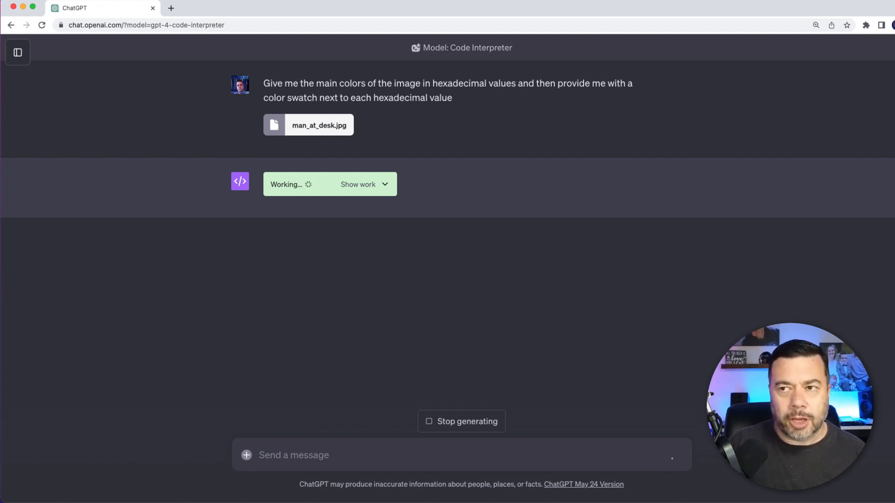
{"action": "mouse_move", "coordinate": [684, 397]}
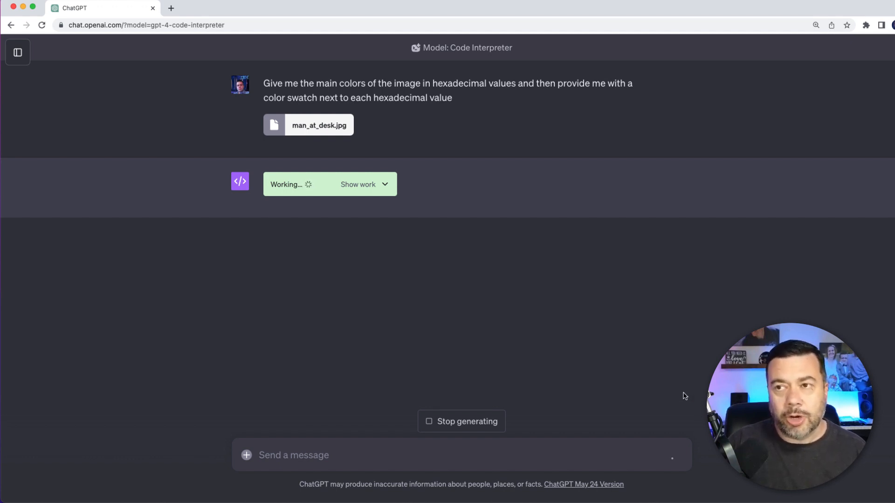
{"action": "mouse_move", "coordinate": [668, 387]}
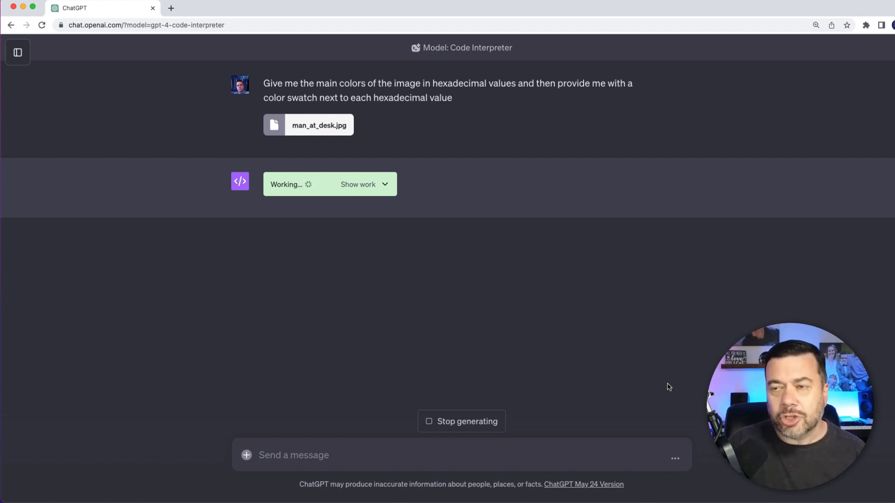
{"action": "mouse_move", "coordinate": [603, 339]}
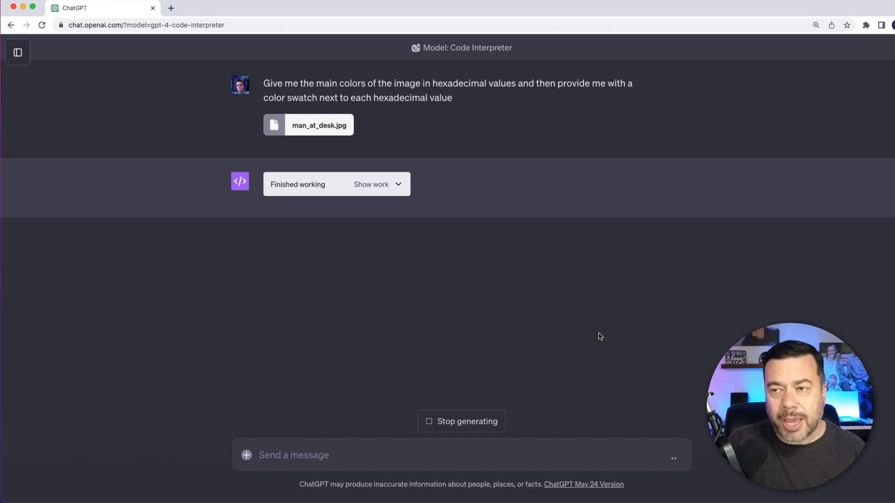
{"action": "mouse_move", "coordinate": [551, 329]}
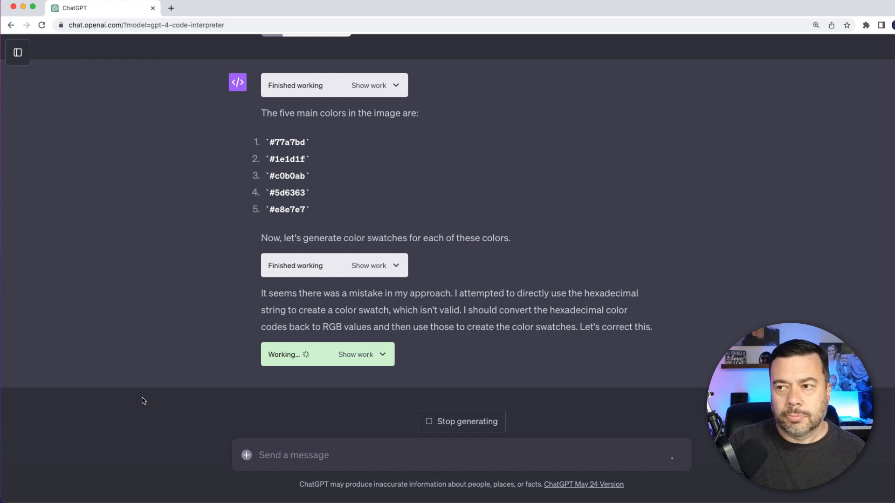
{"action": "mouse_move", "coordinate": [341, 348]}
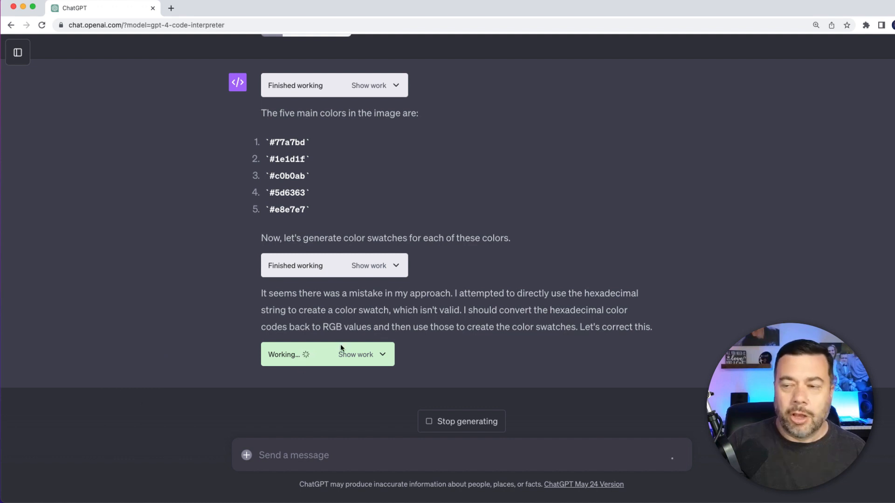
{"action": "mouse_move", "coordinate": [196, 352]}
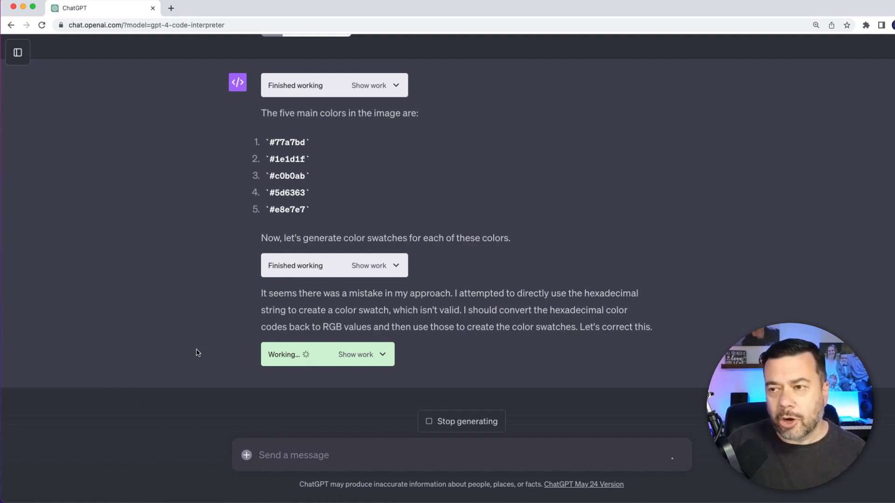
{"action": "mouse_move", "coordinate": [184, 350]}
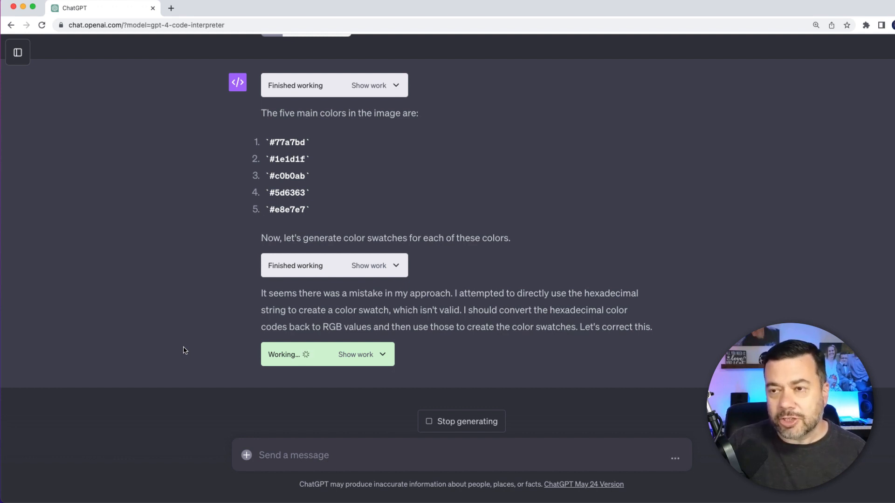
{"action": "mouse_move", "coordinate": [362, 314]}
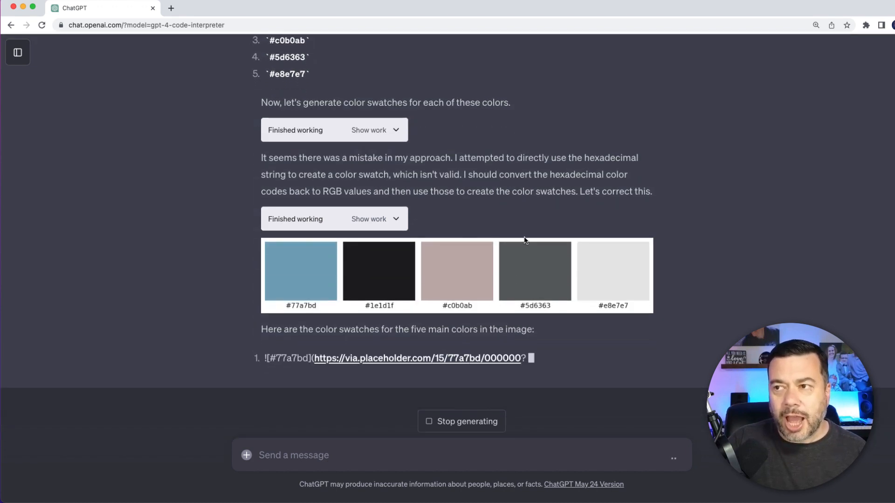
Step: Scroll down to review the five hex colours and their swatch strip
{"action": "scroll", "scroll_direction": "down", "scroll_amount": 3}
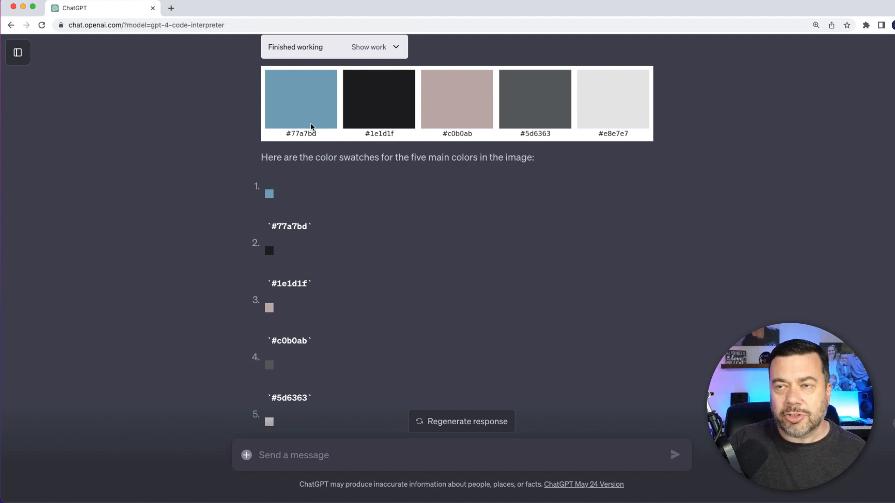
{"action": "mouse_move", "coordinate": [276, 140]}
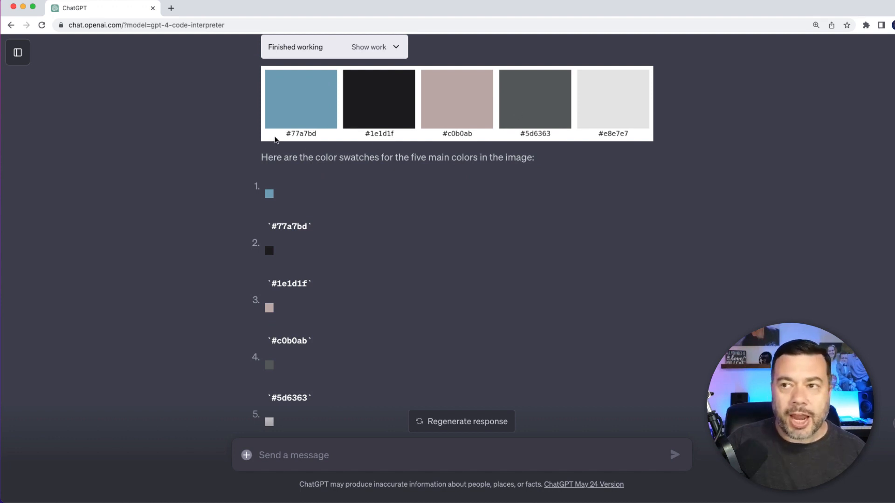
{"action": "mouse_move", "coordinate": [633, 135]}
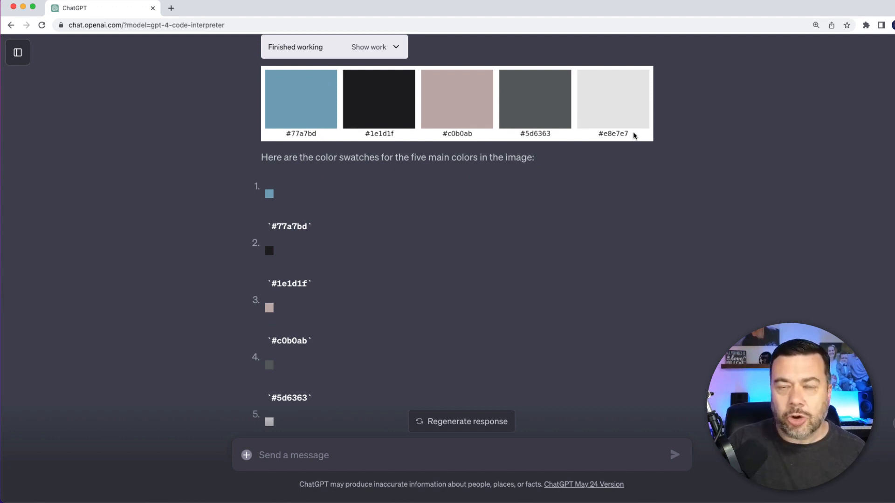
{"action": "mouse_move", "coordinate": [516, 152]}
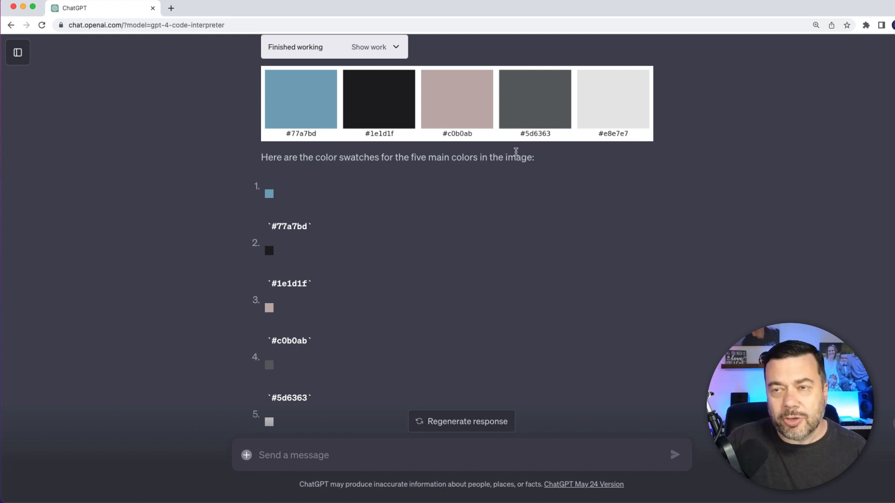
{"action": "mouse_move", "coordinate": [378, 151]}
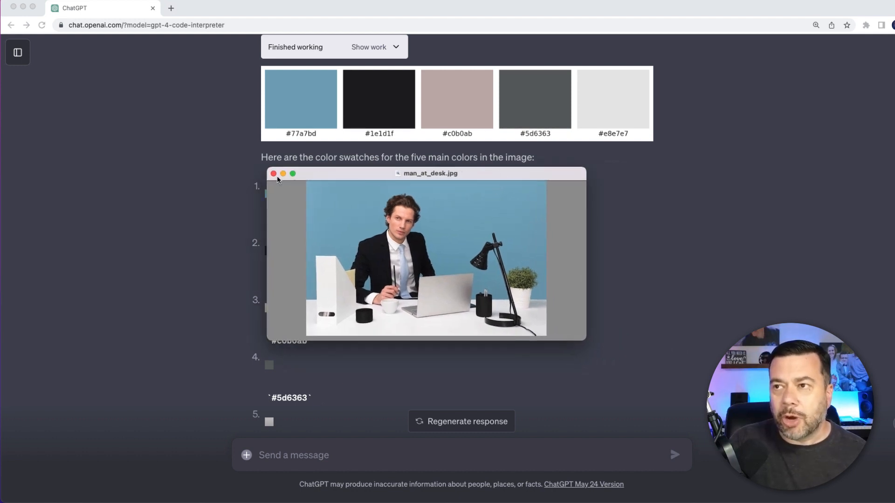
{"action": "mouse_move", "coordinate": [439, 278]}
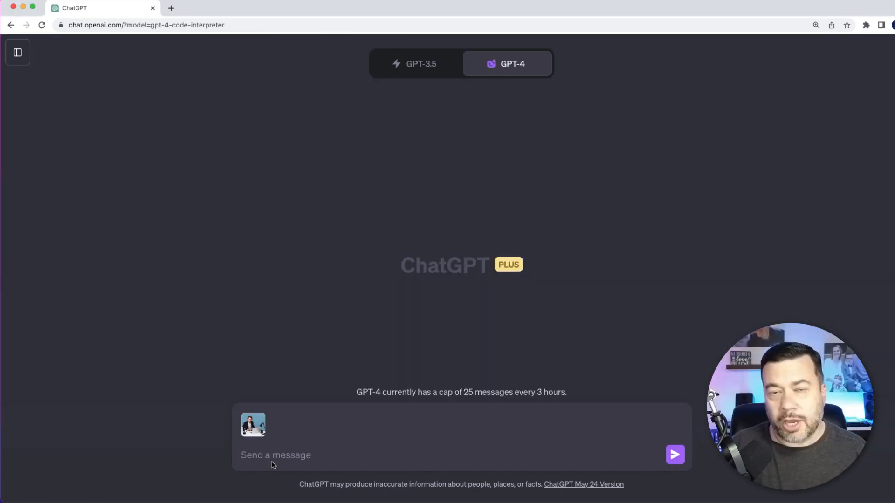
Step: Send the photo asking to 'Create an animated GIF that zooms'
{"action": "type", "text": "Create an animated GIF that zooms"}
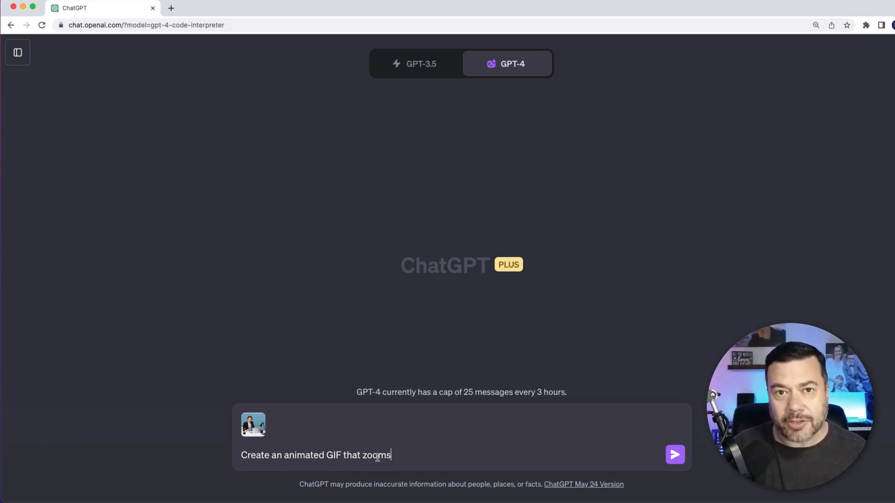
{"action": "left_click", "coordinate": [674, 455]}
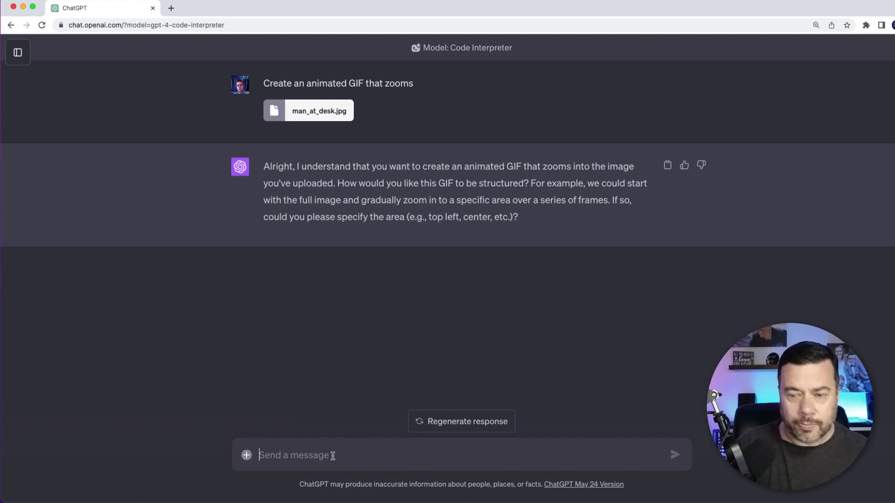
Step: Answer the follow-up with 'zoom in to center'
{"action": "type", "text": "zoom in to"}
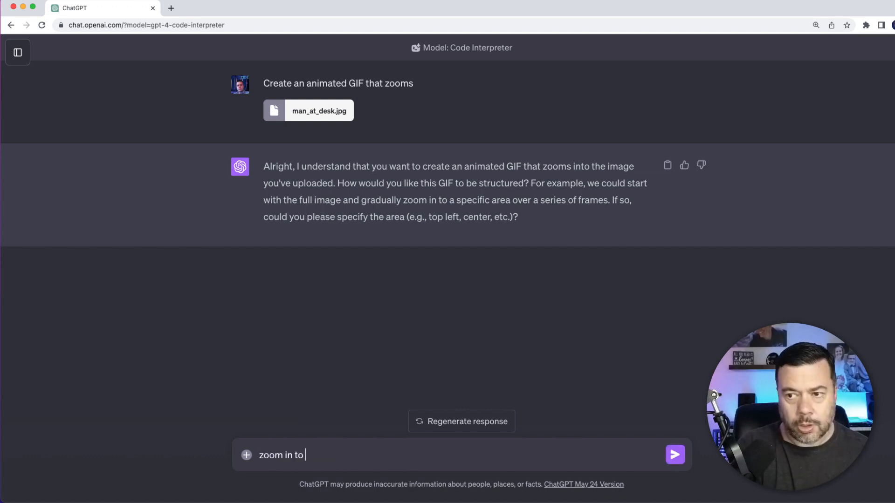
{"action": "type", "text": "center"}
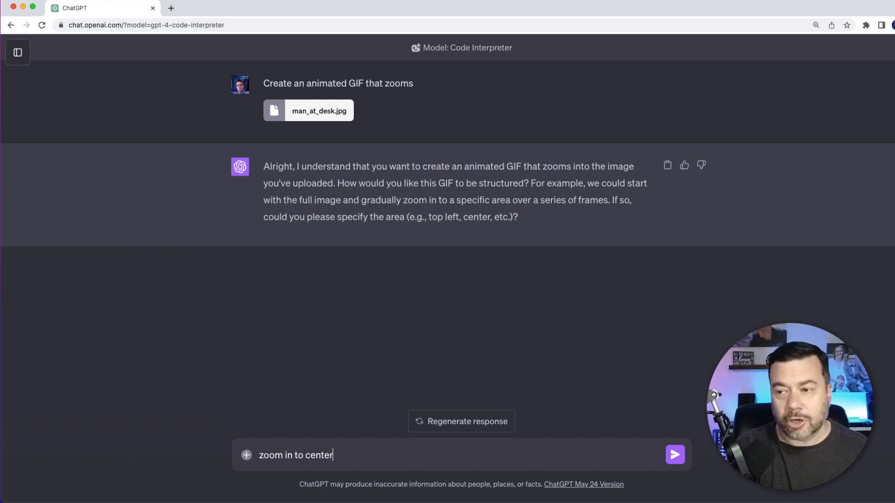
{"action": "left_click", "coordinate": [675, 454]}
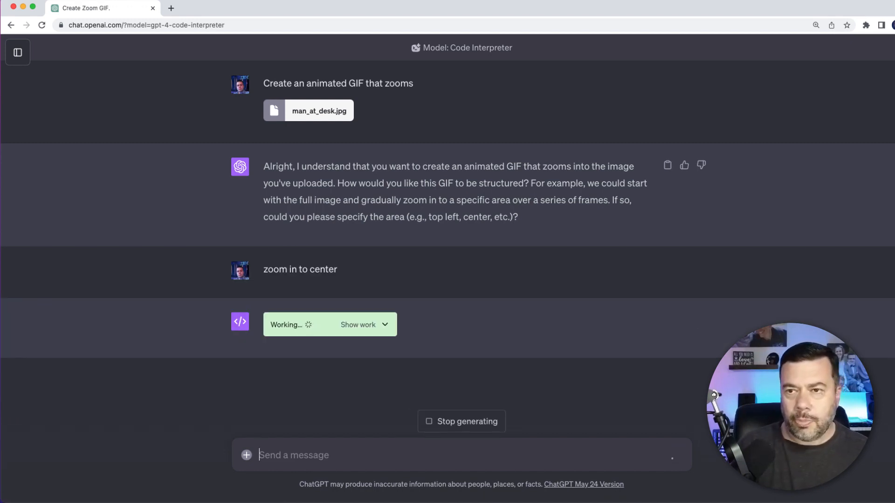
{"action": "mouse_move", "coordinate": [271, 405]}
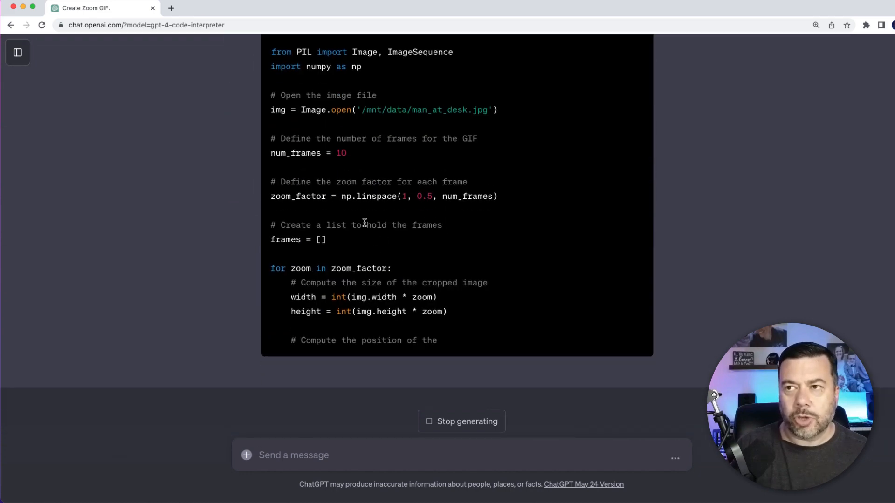
Step: Scroll back up to the finished zooming-GIF response
{"action": "scroll", "scroll_direction": "up", "scroll_amount": 3}
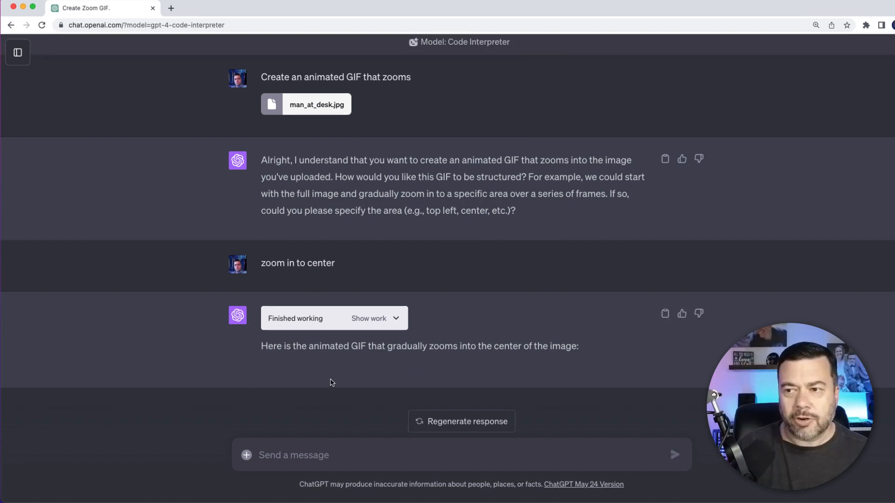
{"action": "mouse_move", "coordinate": [489, 360]}
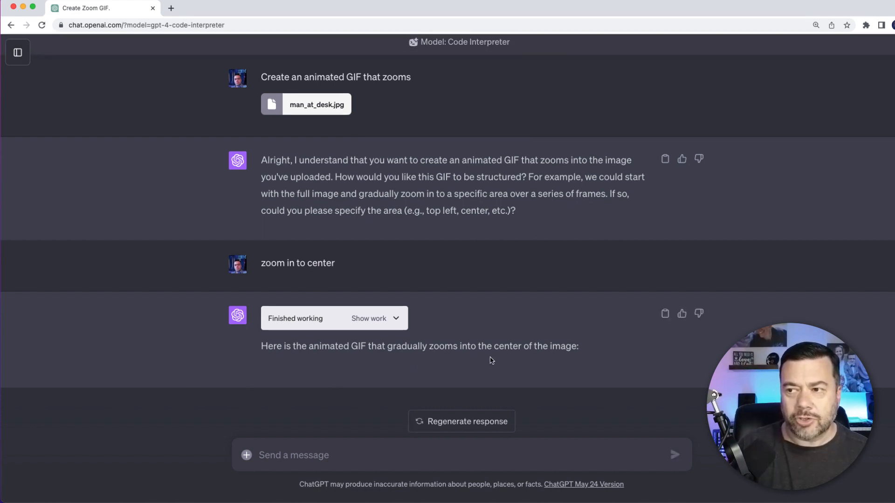
{"action": "mouse_move", "coordinate": [442, 370]}
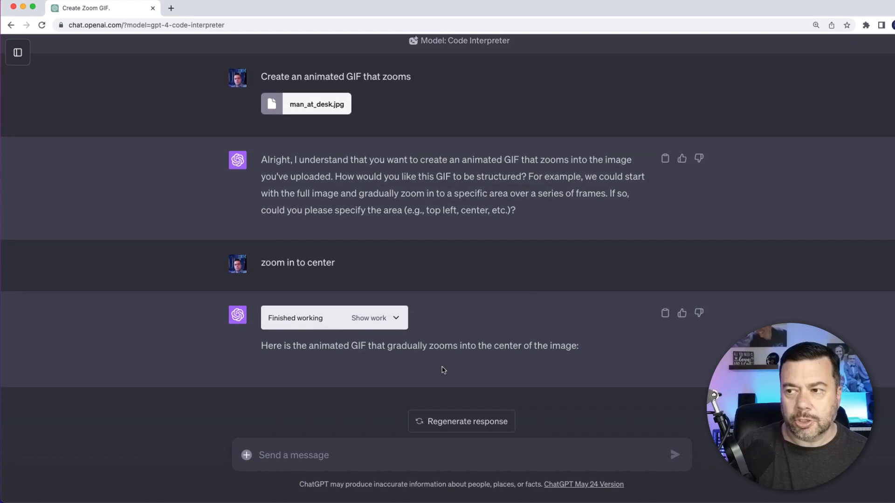
{"action": "mouse_move", "coordinate": [281, 388]}
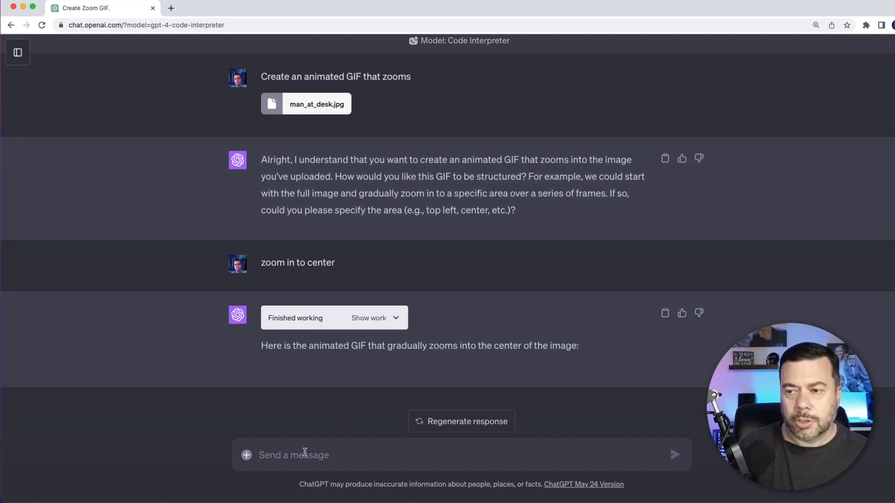
{"action": "mouse_move", "coordinate": [296, 446]}
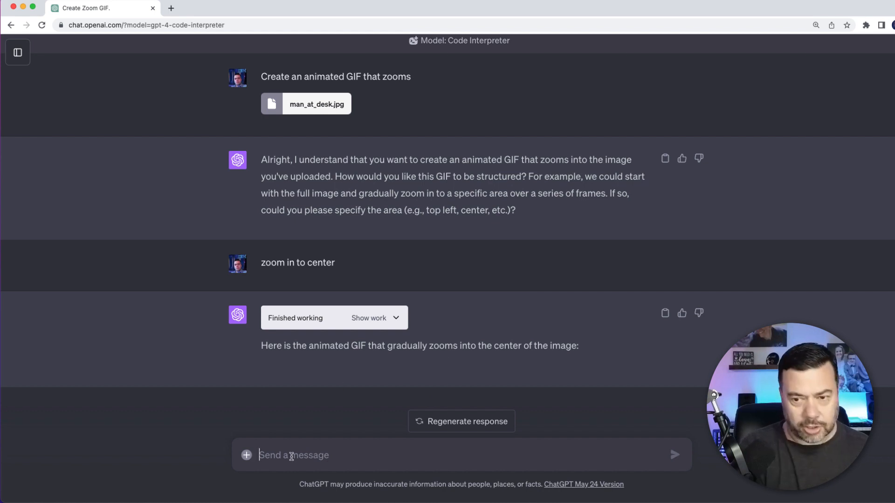
Step: Ask for a download link for the GIF and download the zoomed GIF
{"action": "type", "text": "please provide a d"}
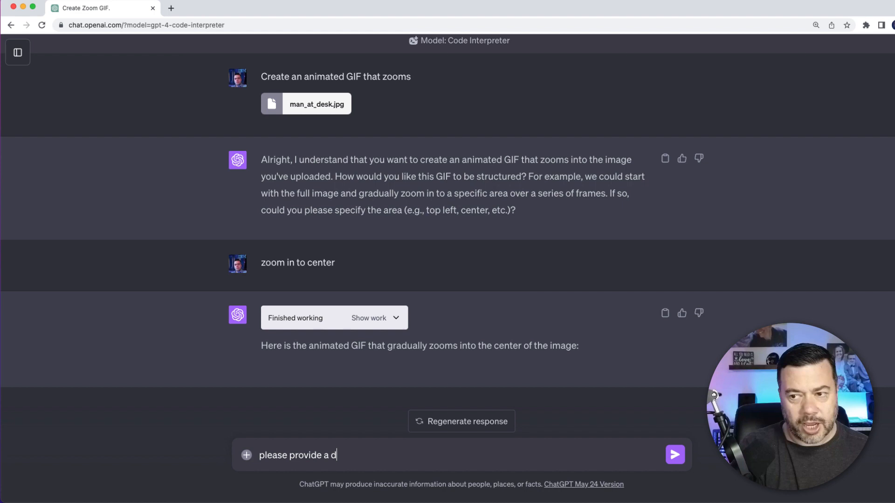
{"action": "type", "text": "ownload link for the"}
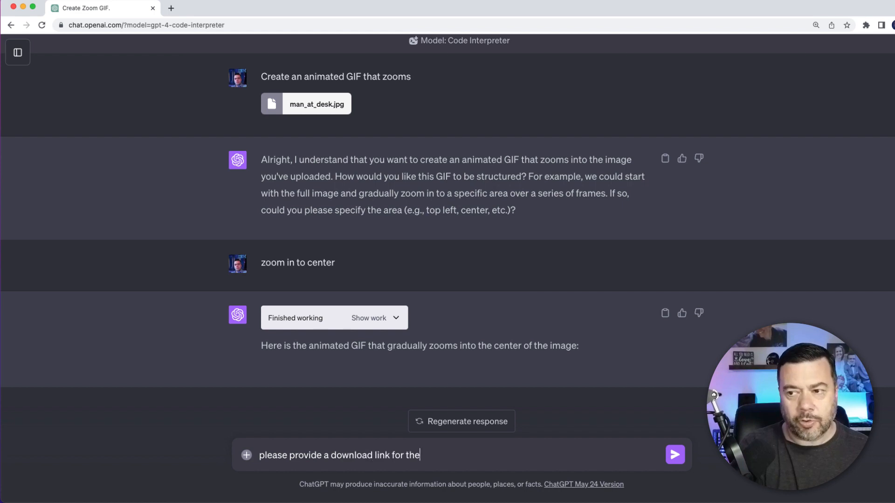
{"action": "left_click", "coordinate": [674, 455]}
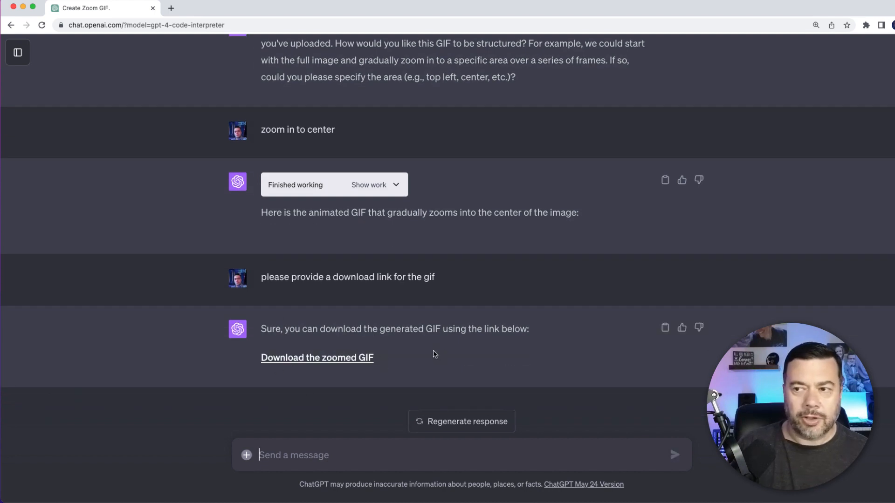
{"action": "mouse_move", "coordinate": [316, 358]}
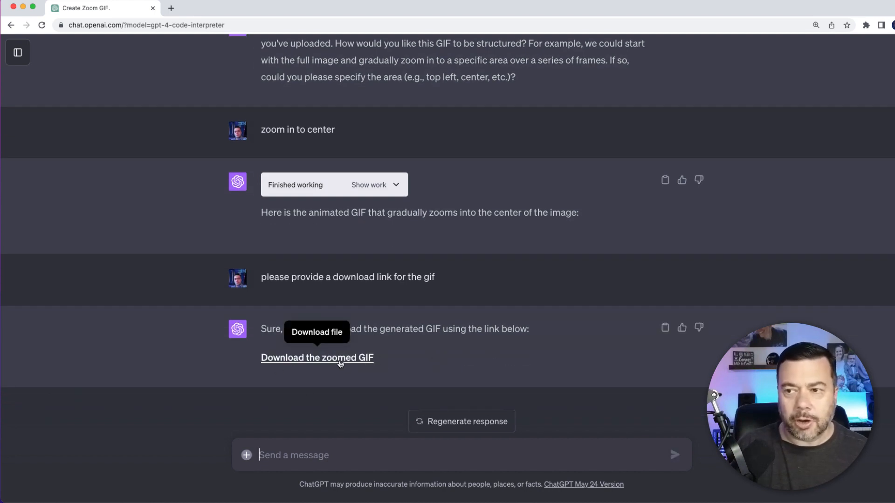
{"action": "left_click", "coordinate": [317, 357]}
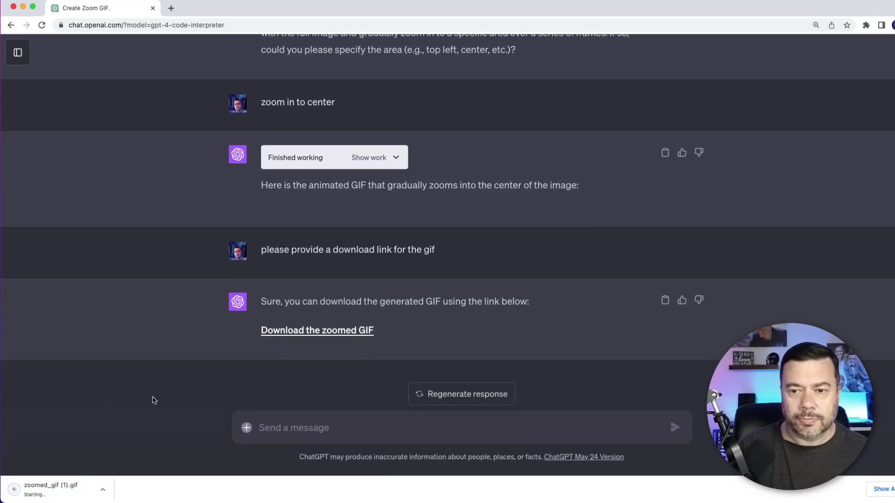
{"action": "mouse_move", "coordinate": [40, 495]}
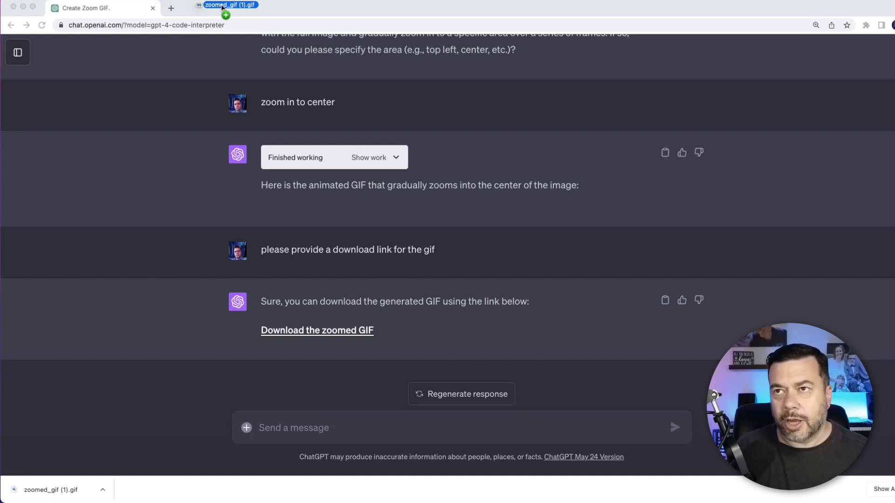
Step: View the downloaded zoomed_gif (1).gif in its own Chrome tab
{"action": "left_click", "coordinate": [218, 9]}
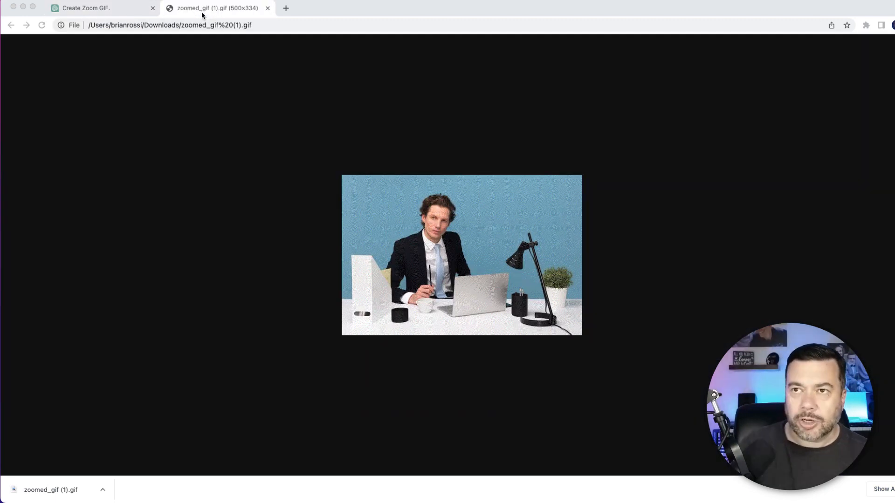
{"action": "mouse_move", "coordinate": [210, 156]}
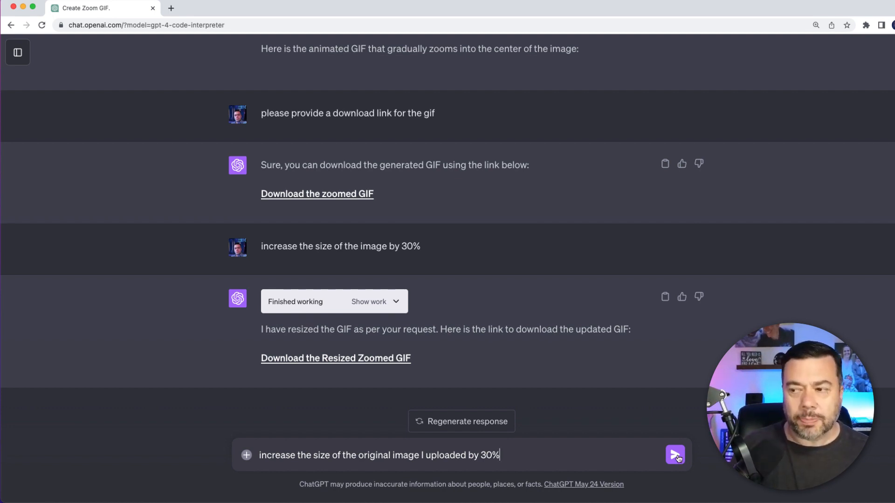
Step: Send the request to enlarge the original uploaded image by 30%
{"action": "left_click", "coordinate": [674, 455]}
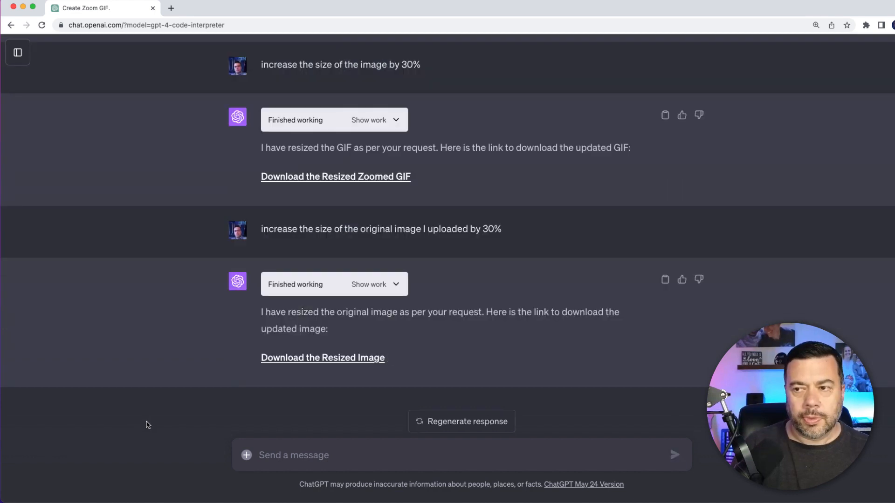
{"action": "mouse_move", "coordinate": [231, 400]}
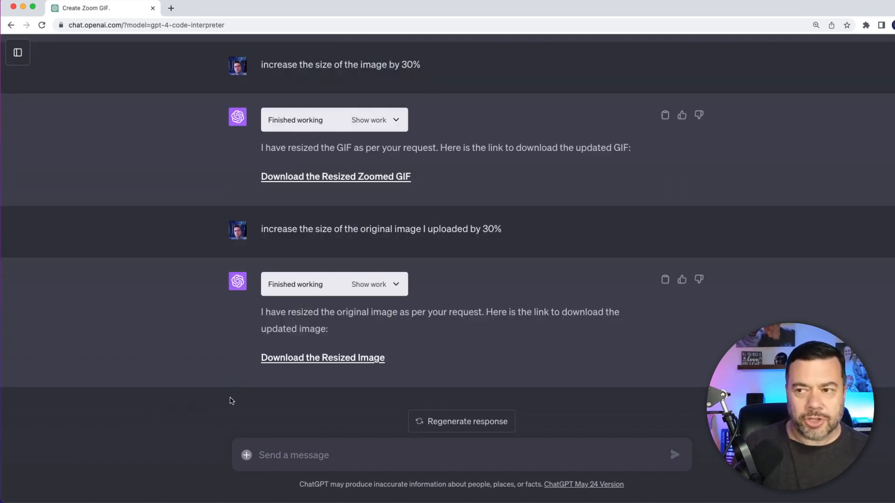
{"action": "mouse_move", "coordinate": [322, 380]}
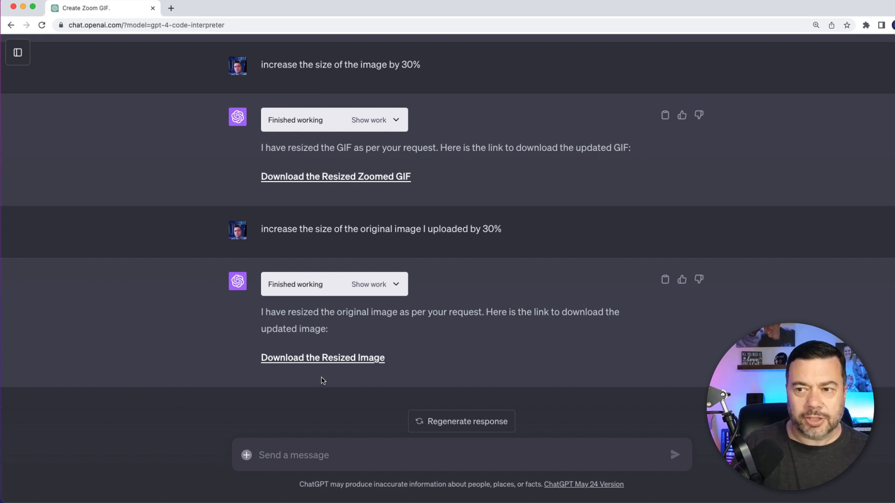
{"action": "mouse_move", "coordinate": [322, 358]}
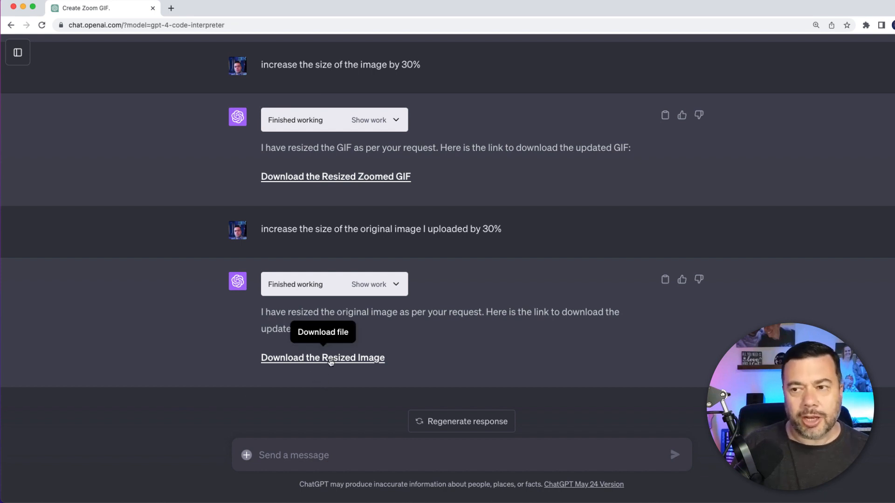
Step: Download the resized photo and view it beside the original in Preview
{"action": "left_click", "coordinate": [322, 357]}
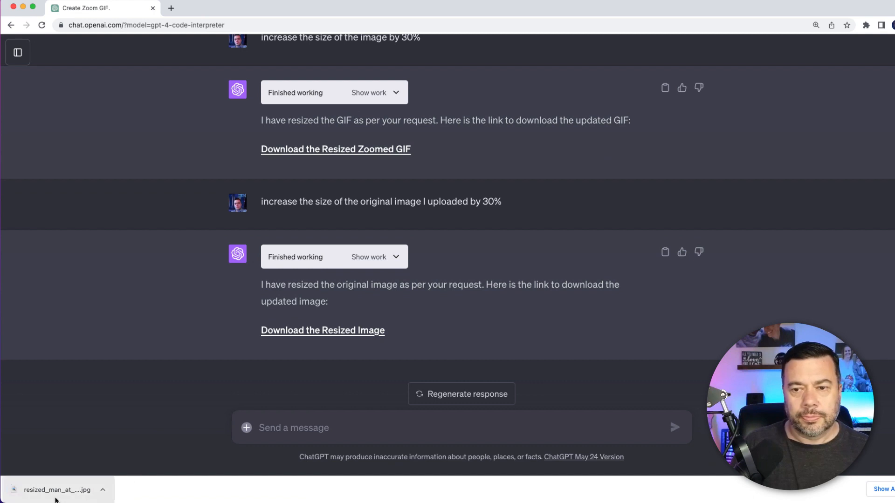
{"action": "left_click", "coordinate": [103, 489]}
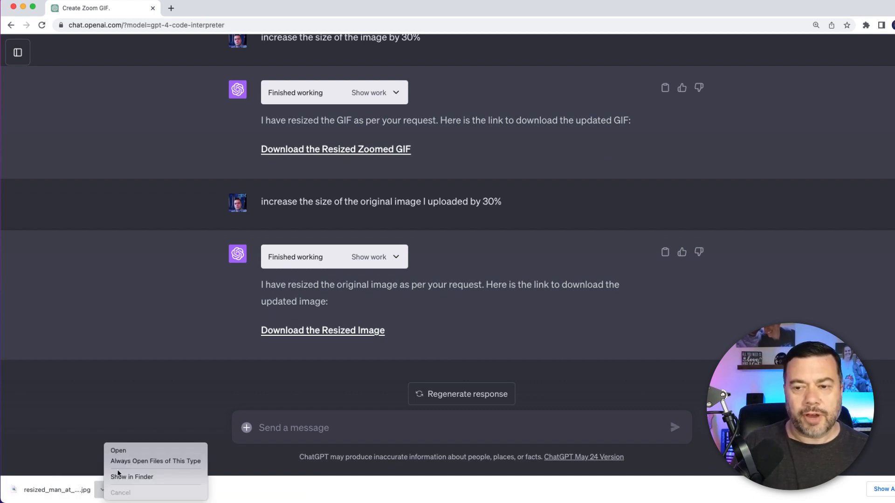
{"action": "left_click", "coordinate": [119, 451]}
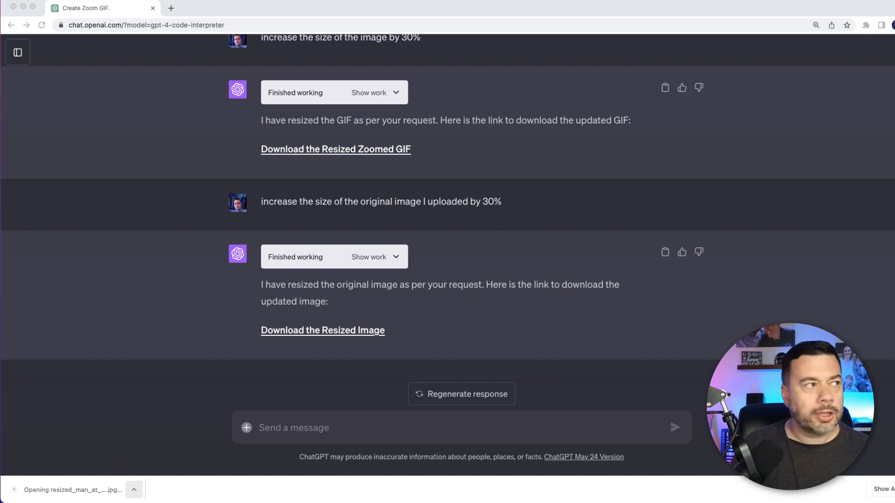
{"action": "left_click", "coordinate": [322, 330]}
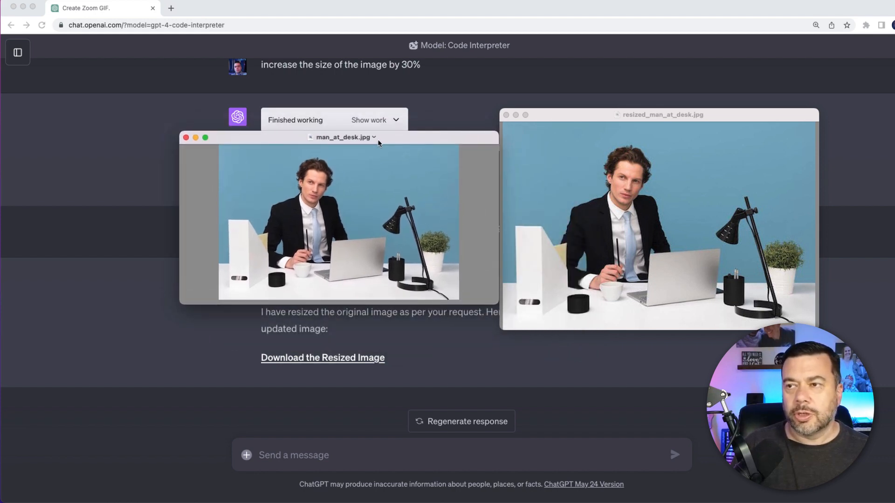
{"action": "mouse_move", "coordinate": [594, 248]}
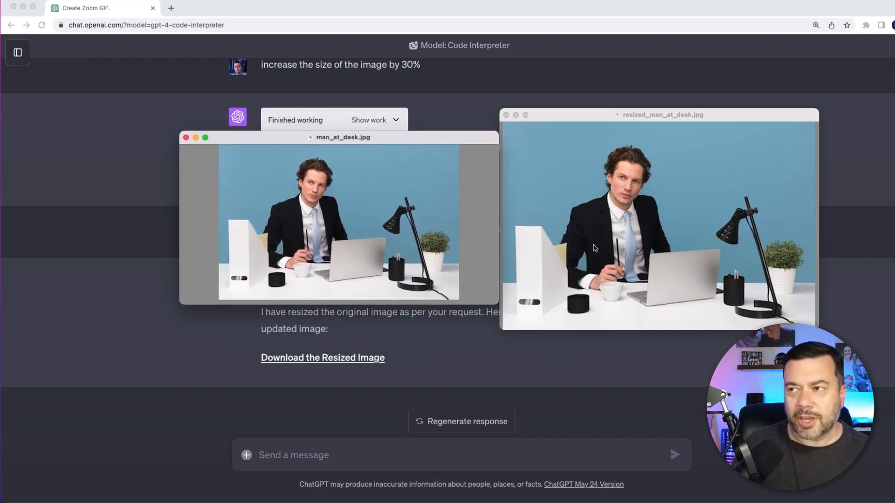
{"action": "mouse_move", "coordinate": [683, 240]}
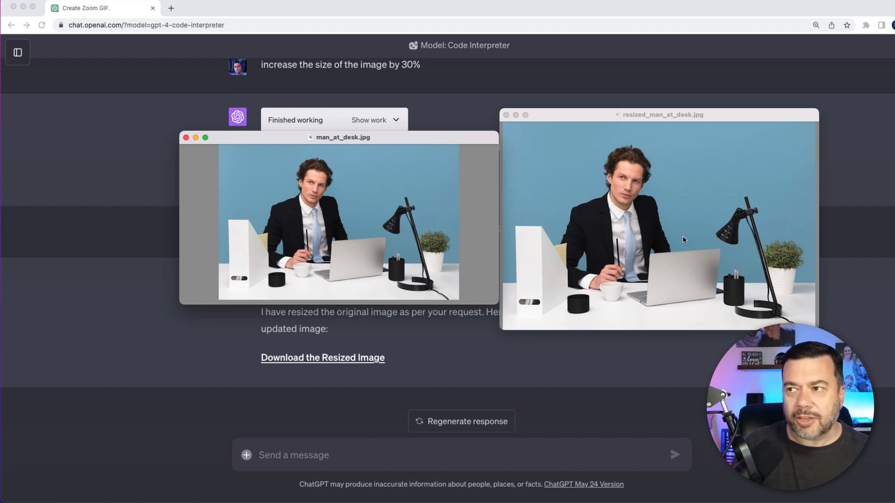
{"action": "mouse_move", "coordinate": [551, 243]}
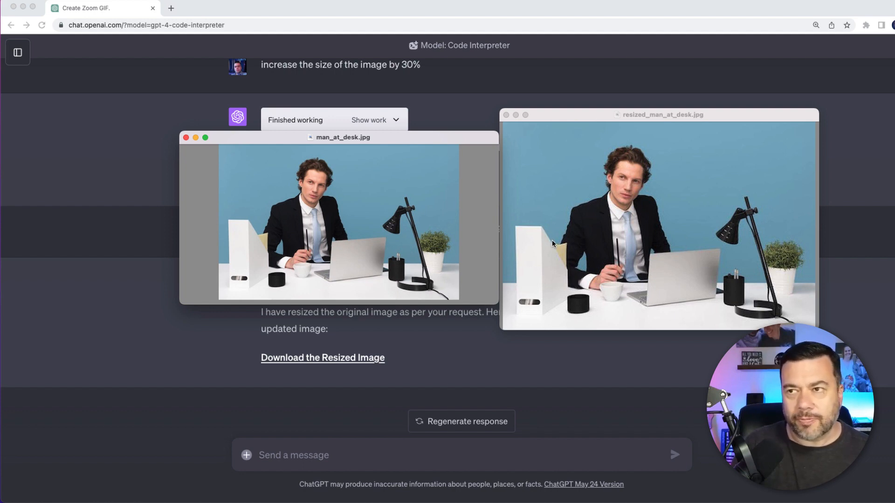
Step: Draft 'please convert the image to black and white'
{"action": "type", "text": "please convert the image to black and white"}
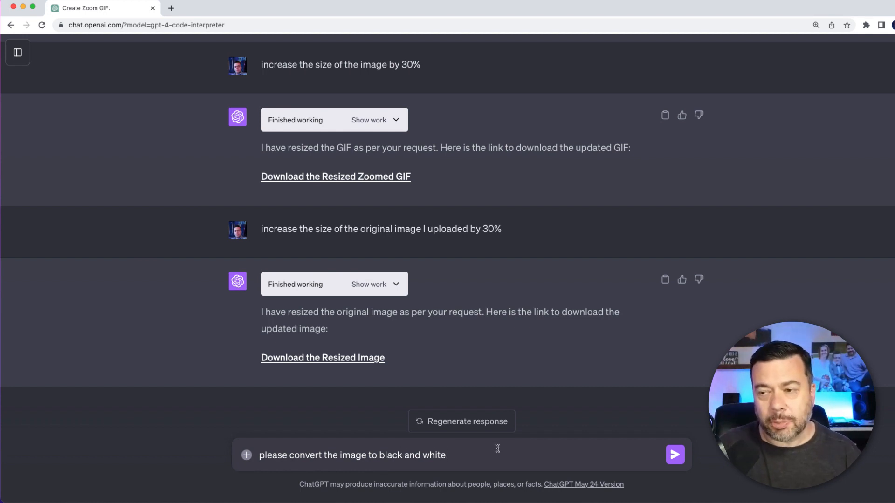
Step: Send the black-and-white request and view the downloaded bw_man_at_desk.jpg
{"action": "left_click", "coordinate": [675, 455]}
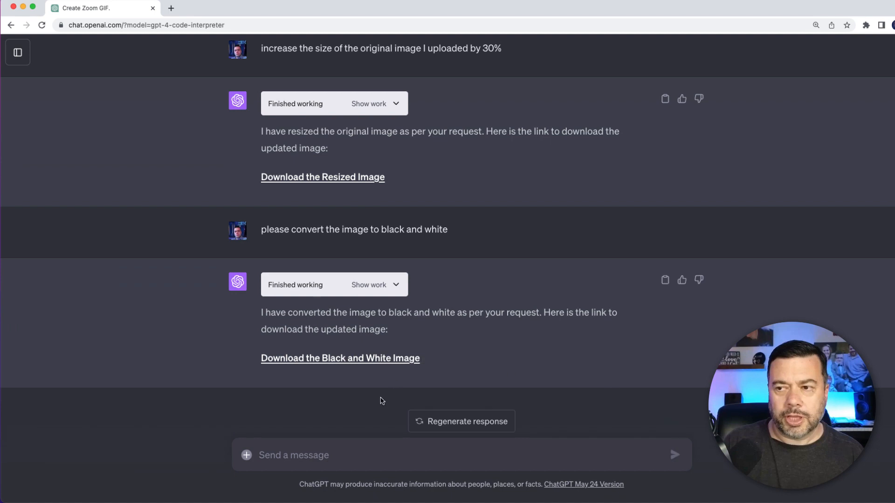
{"action": "mouse_move", "coordinate": [369, 410]}
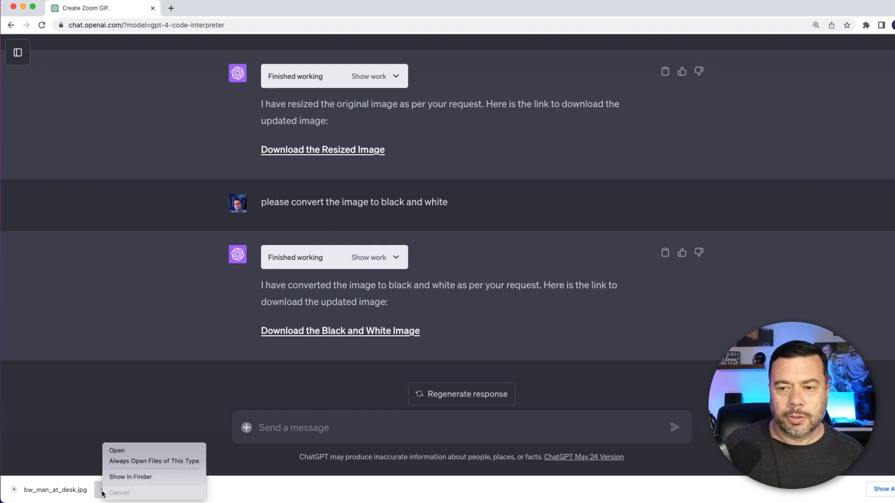
{"action": "left_click", "coordinate": [117, 450]}
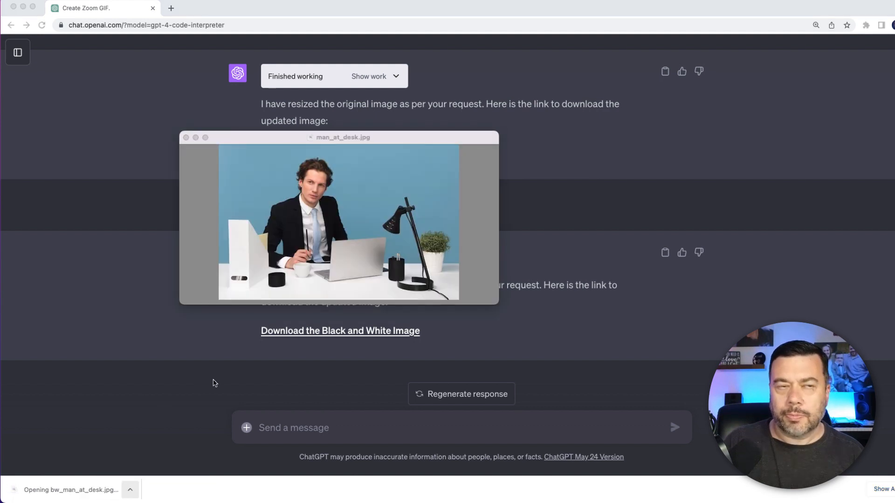
{"action": "left_click", "coordinate": [339, 330]}
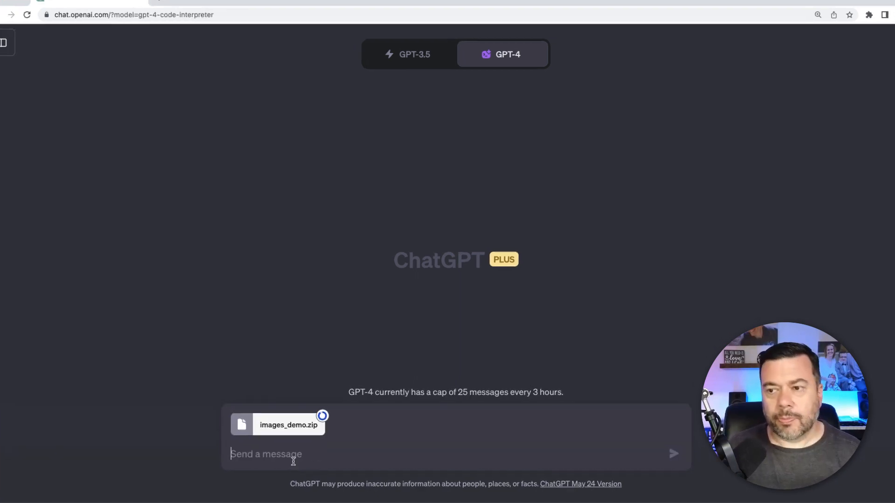
Step: Send a request for an MP4 slideshow of images_demo.zip with 5-second images and fades
{"action": "type", "text": "Create a slide show using the images in this file.  Images should have a 5 second duration each. Please include a quick fade in and fade out transition in between each image. Please create an MP4 video using the images  that I can download."}
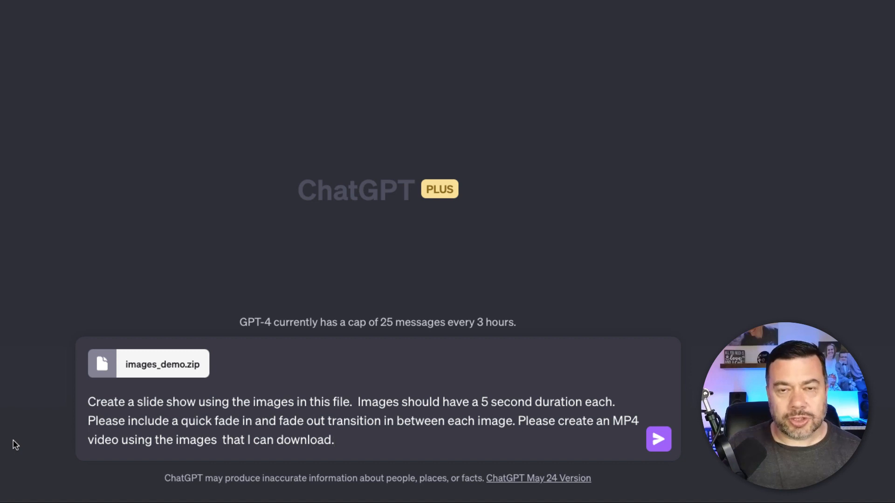
{"action": "left_click", "coordinate": [658, 439]}
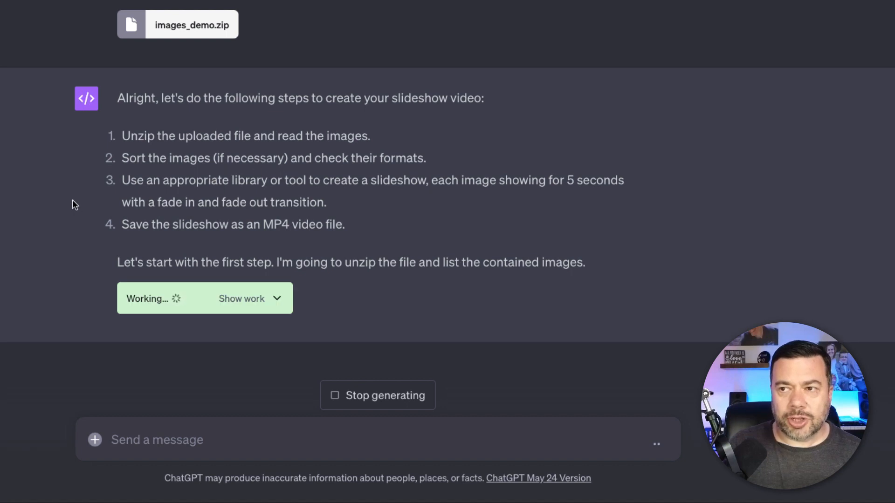
{"action": "mouse_move", "coordinate": [61, 207]}
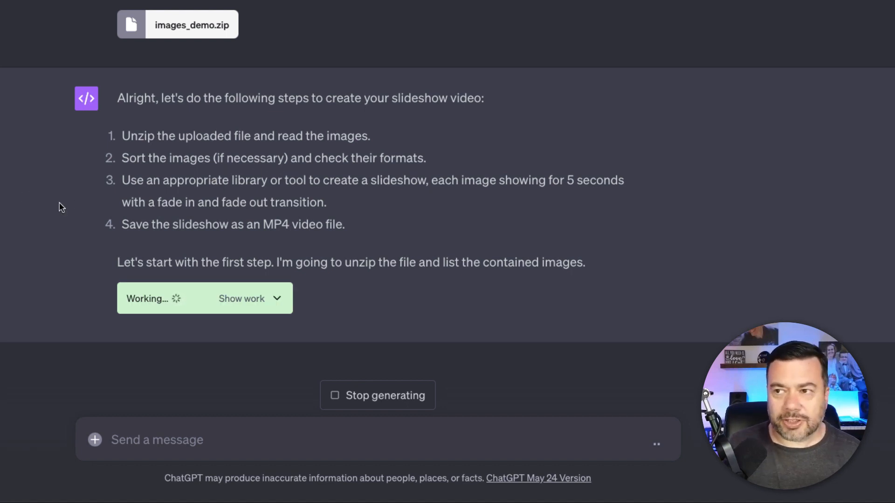
{"action": "mouse_move", "coordinate": [97, 224]}
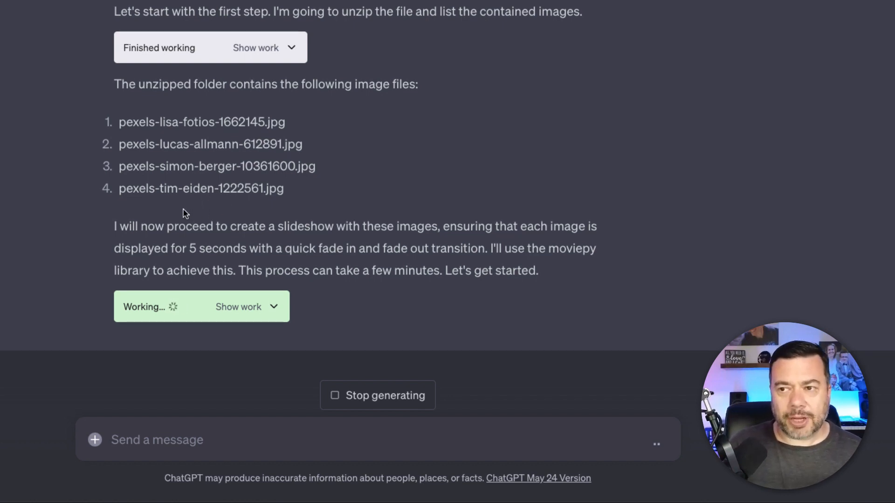
{"action": "mouse_move", "coordinate": [65, 239]}
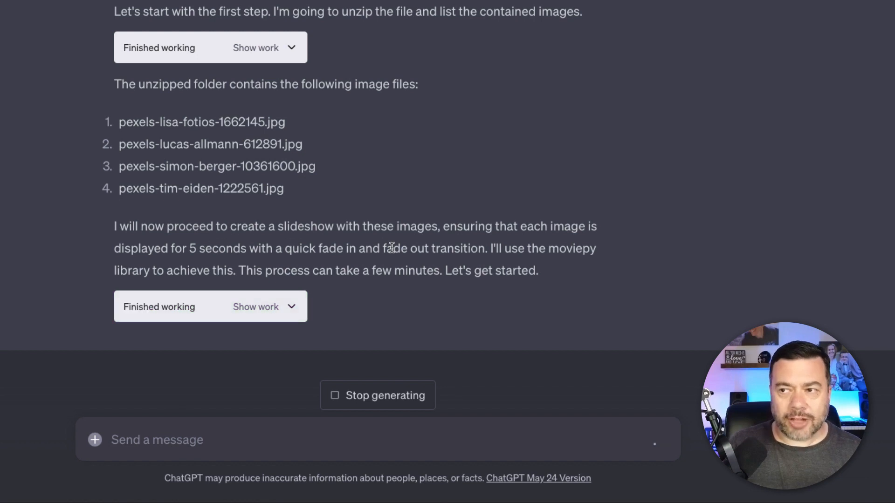
{"action": "mouse_move", "coordinate": [548, 367]}
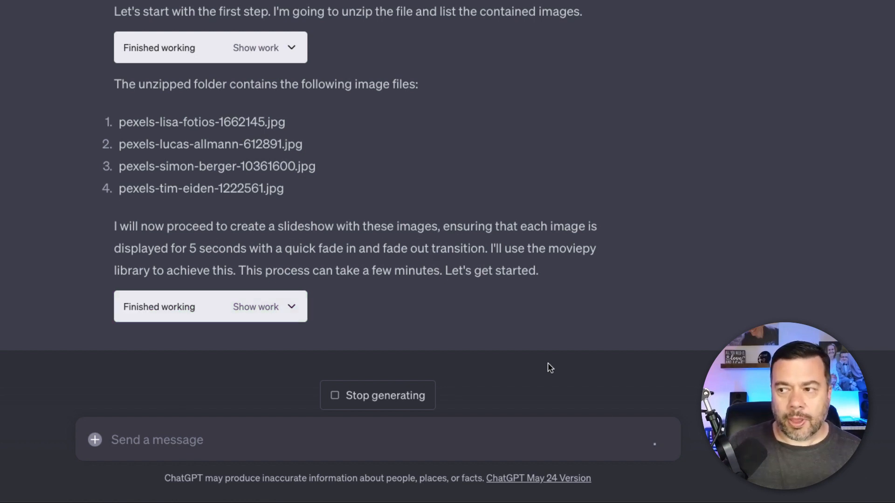
{"action": "mouse_move", "coordinate": [645, 455]}
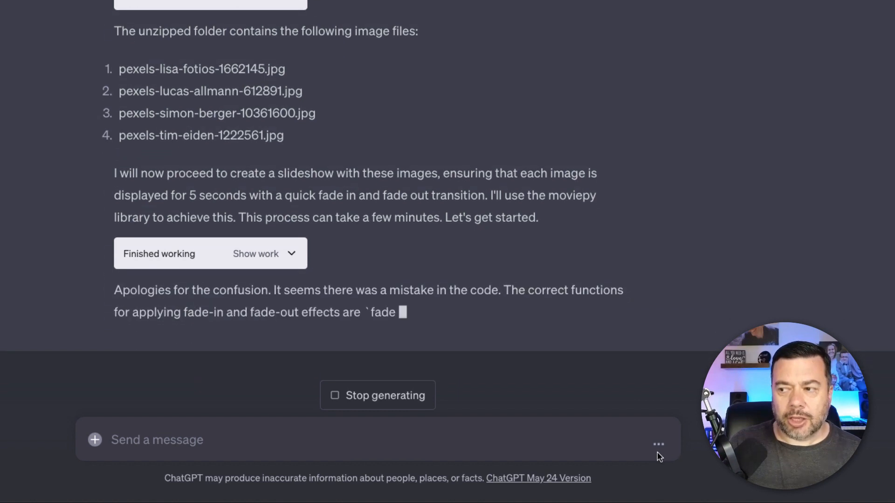
Step: Scroll down to follow the unzip listing and first slideshow attempt output
{"action": "scroll", "scroll_direction": "down", "scroll_amount": 3}
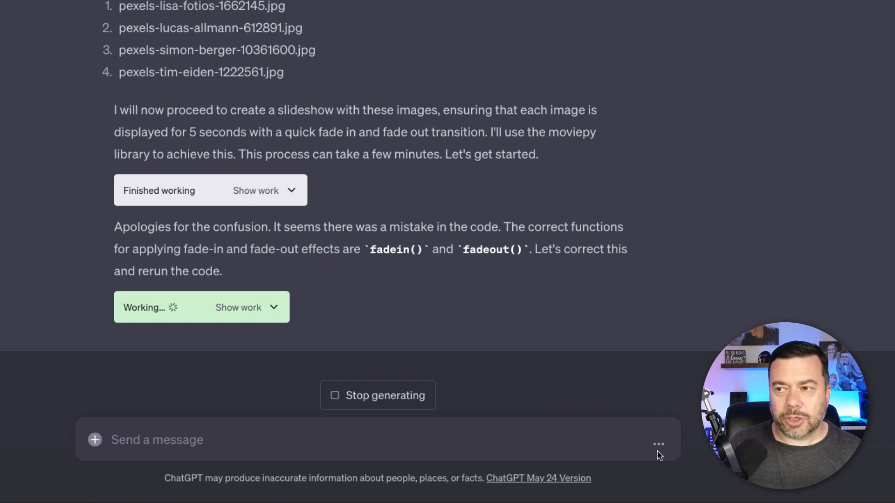
{"action": "mouse_move", "coordinate": [269, 255]}
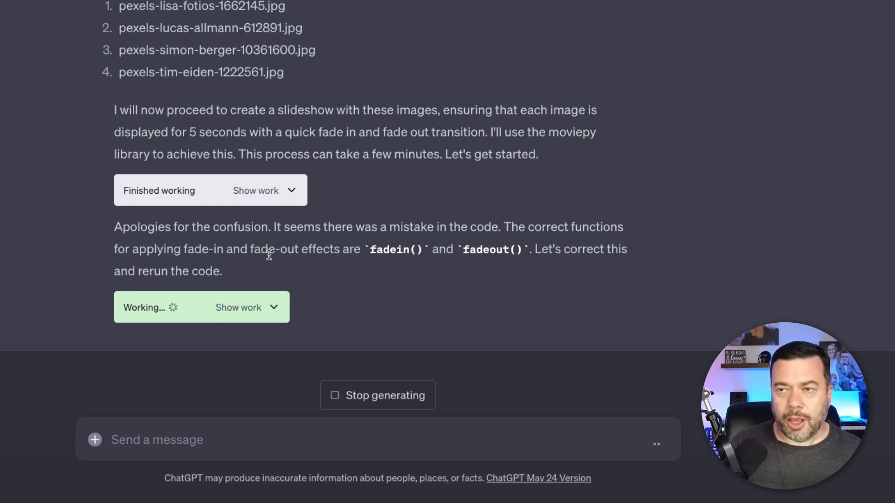
{"action": "mouse_move", "coordinate": [257, 256]}
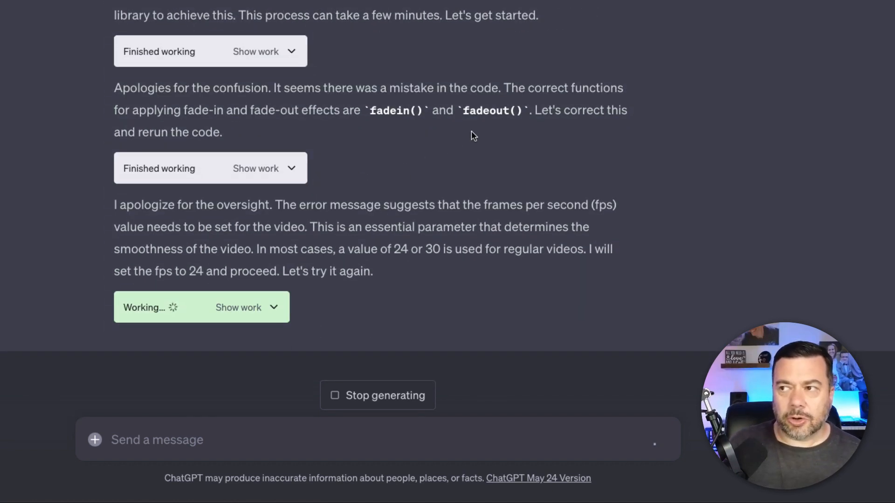
{"action": "mouse_move", "coordinate": [231, 128]}
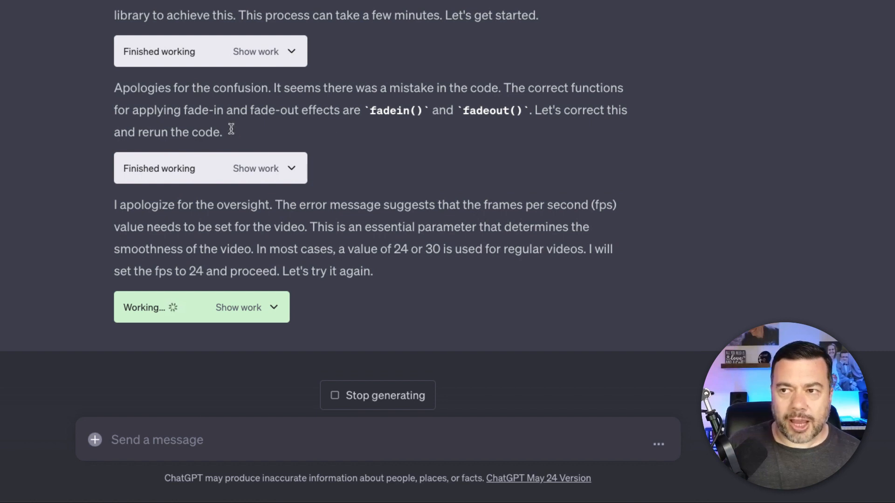
{"action": "mouse_move", "coordinate": [428, 127]}
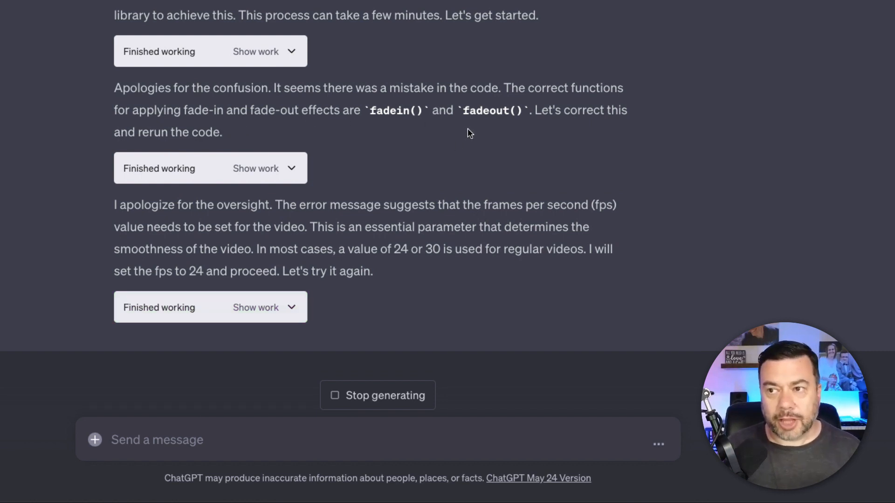
{"action": "mouse_move", "coordinate": [438, 237]}
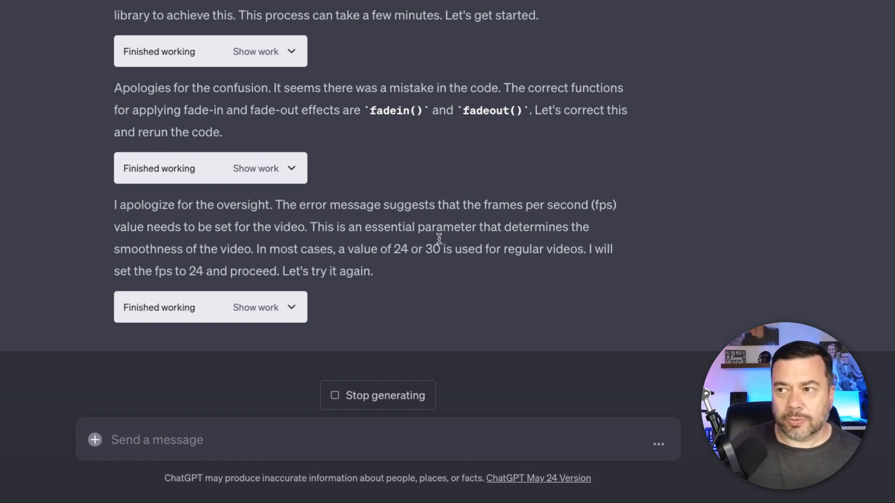
{"action": "mouse_move", "coordinate": [371, 241]}
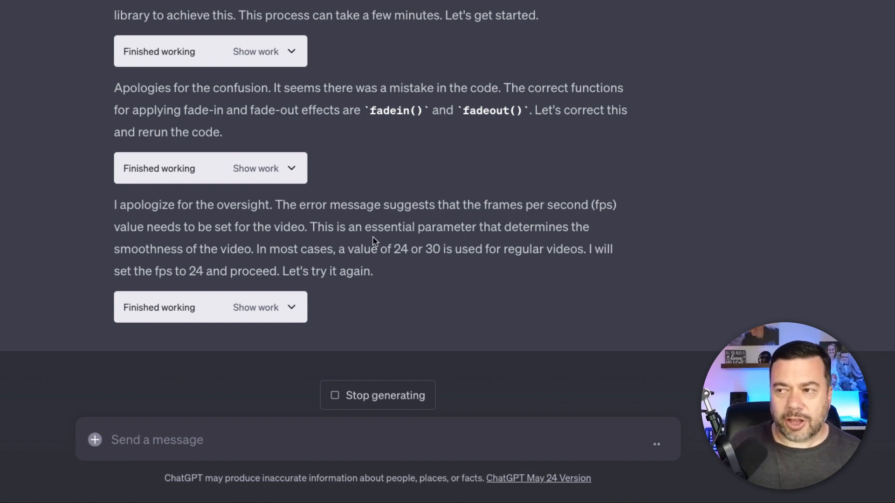
{"action": "mouse_move", "coordinate": [201, 248]}
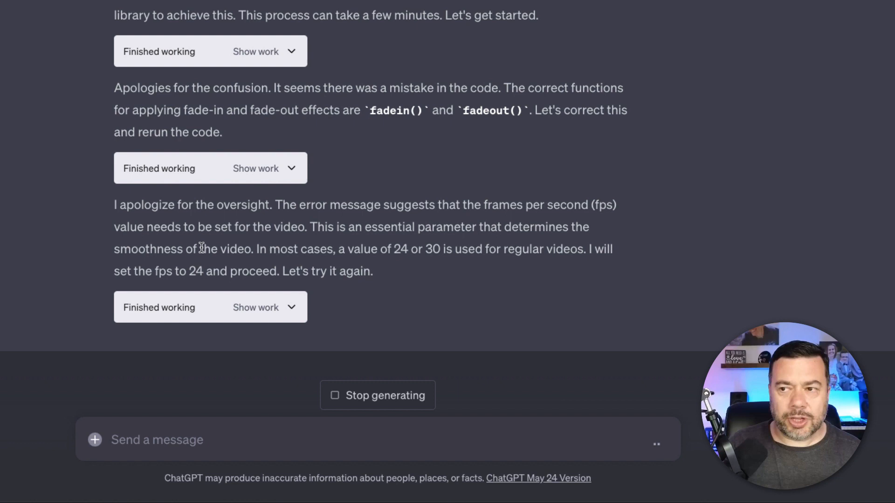
{"action": "mouse_move", "coordinate": [351, 257]}
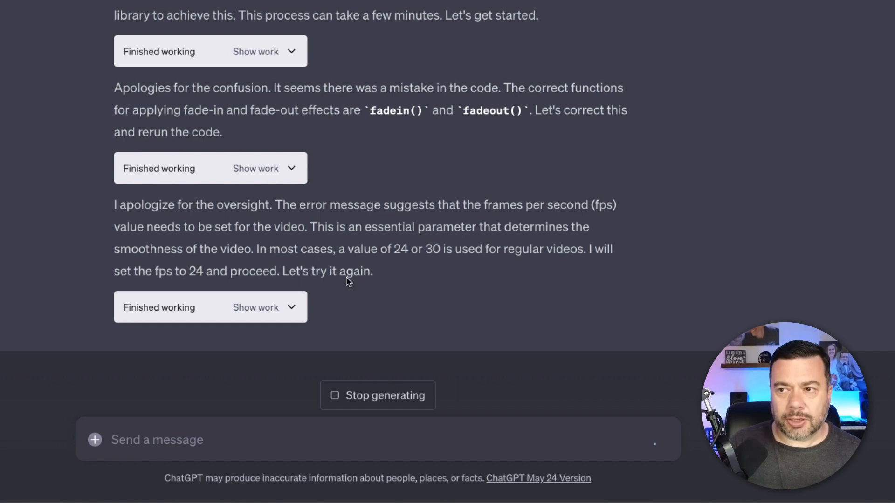
{"action": "mouse_move", "coordinate": [381, 291]}
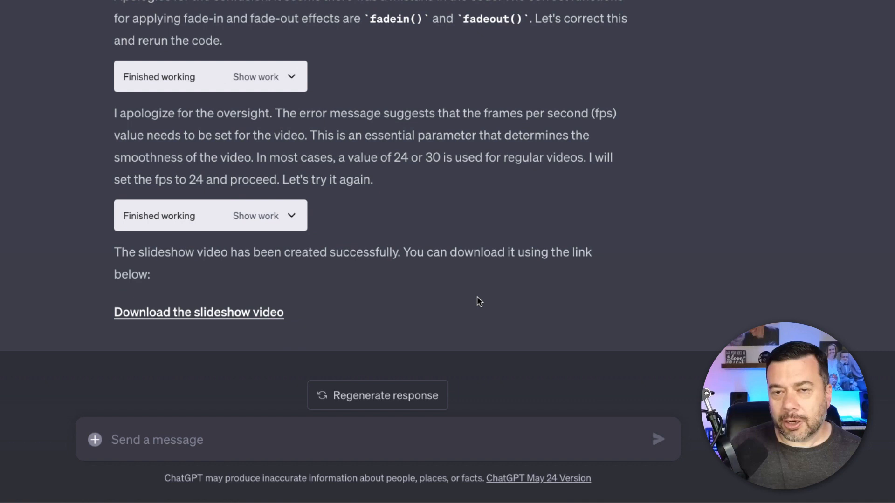
{"action": "mouse_move", "coordinate": [446, 190]}
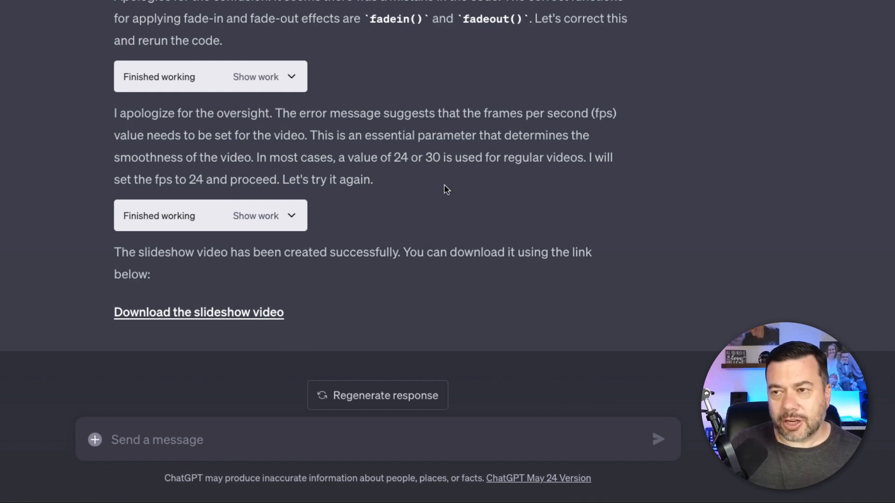
{"action": "mouse_move", "coordinate": [191, 274]}
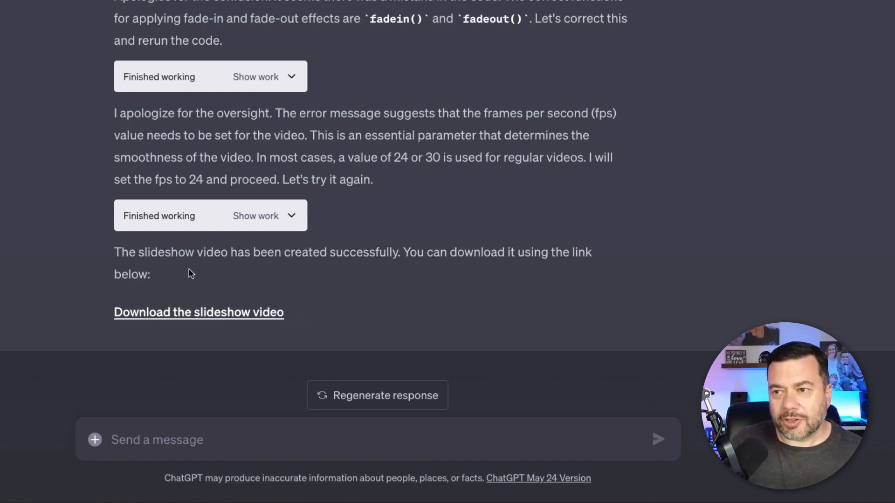
{"action": "mouse_move", "coordinate": [414, 269]}
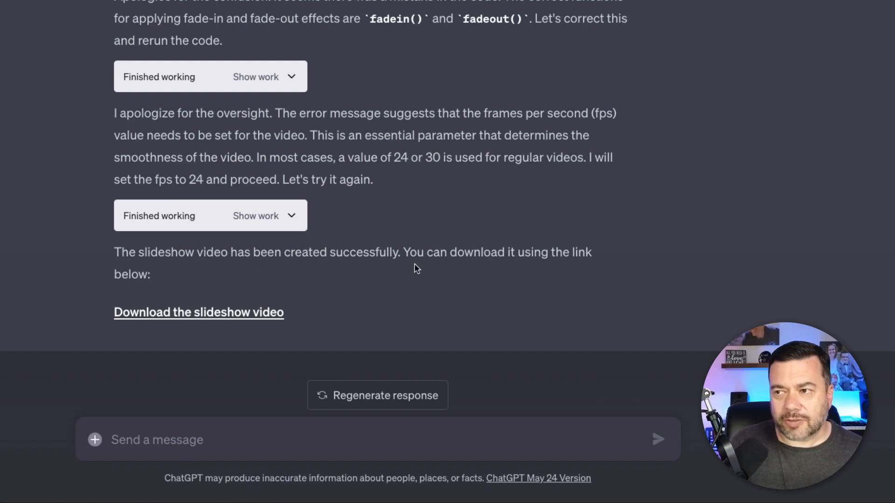
{"action": "mouse_move", "coordinate": [218, 327]}
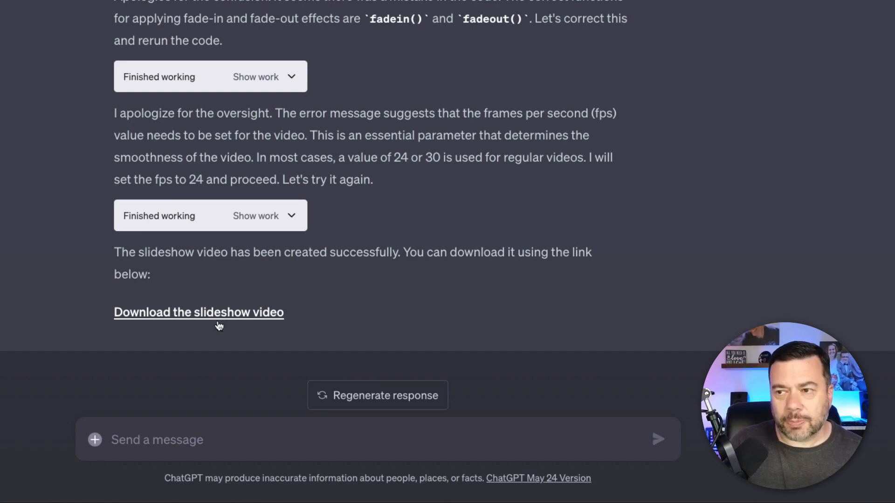
Step: Download images_slideshow.mp4 and launch it from Chrome's download bar
{"action": "left_click", "coordinate": [198, 312]}
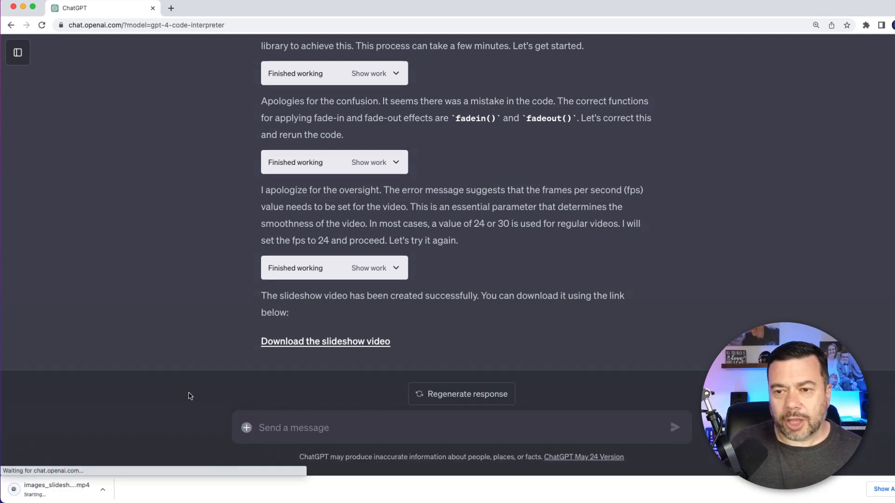
{"action": "scroll", "scroll_direction": "up", "scroll_amount": 3}
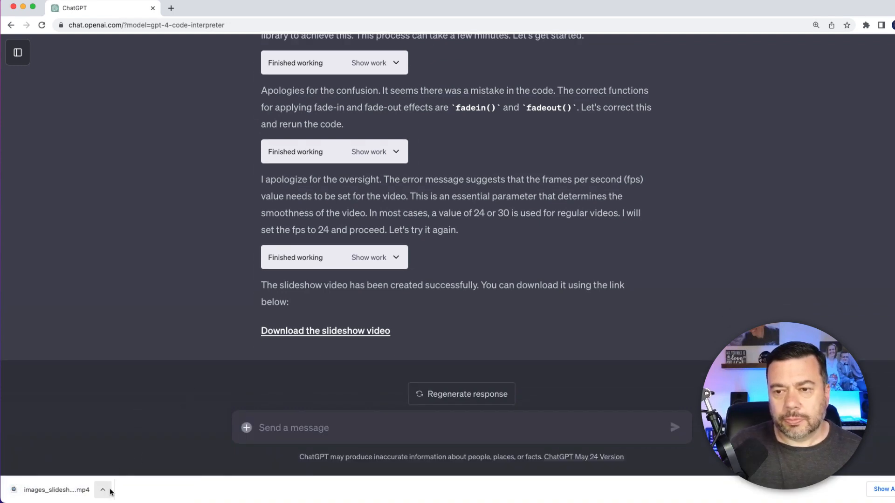
{"action": "left_click", "coordinate": [102, 489]}
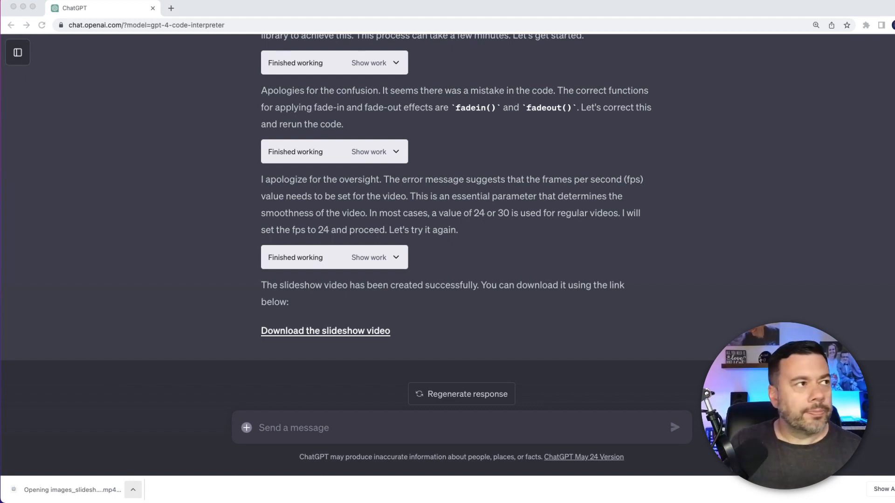
Step: Play images_slideshow.mp4 in QuickTime Player, showing the countryside photo
{"action": "left_click", "coordinate": [324, 331]}
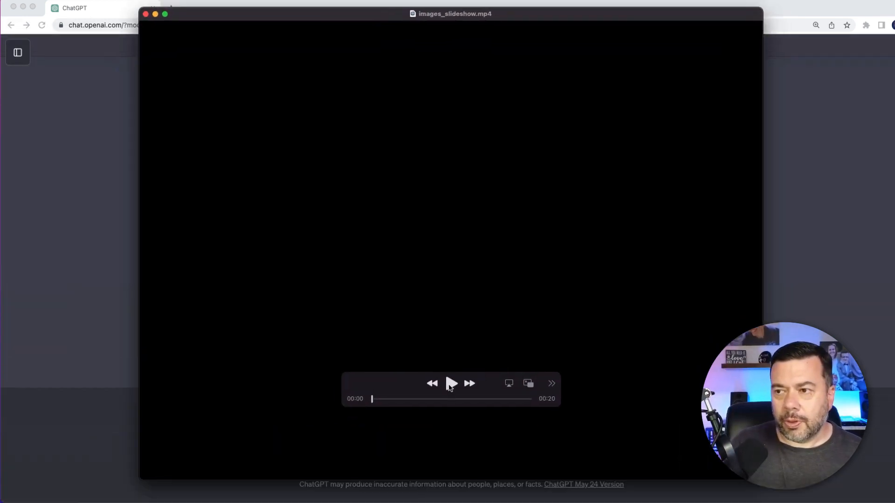
{"action": "left_click", "coordinate": [451, 383]}
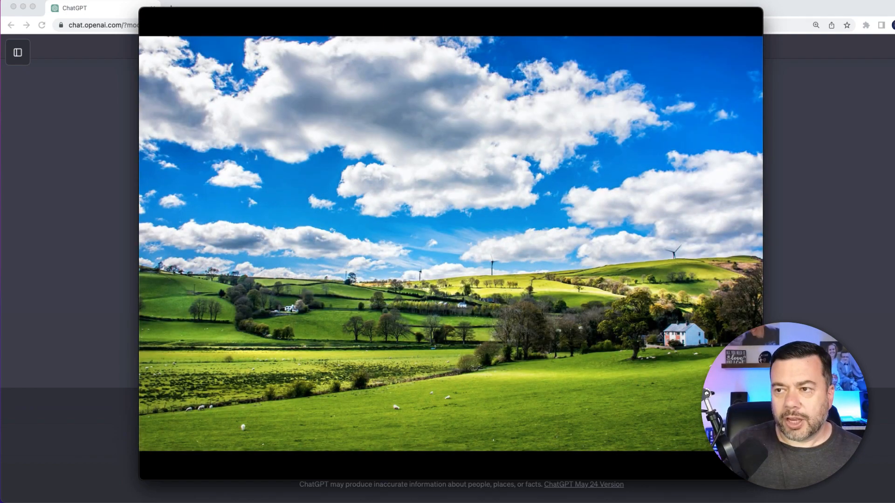